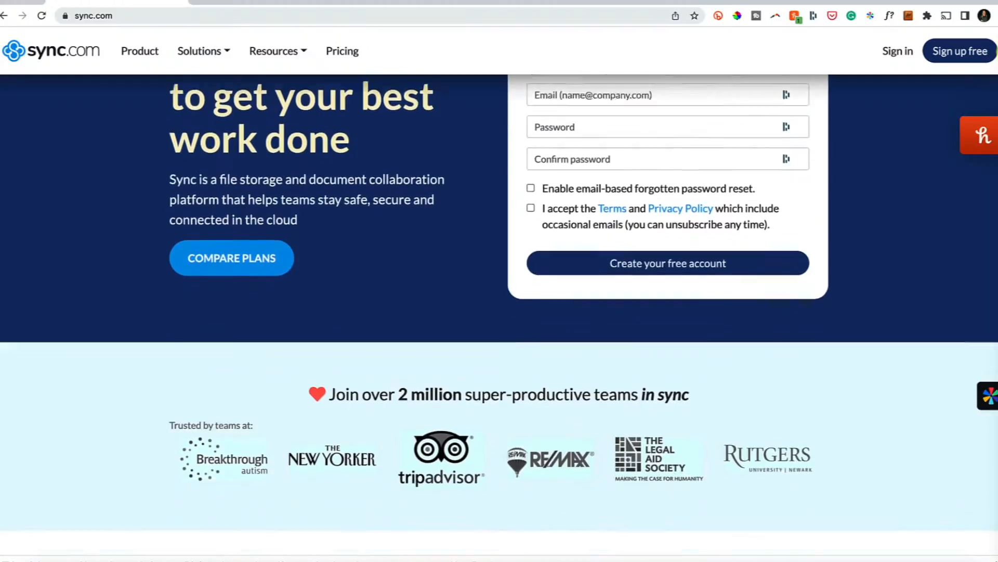
Scroll the homepage past the feature sections to the 'Choose your Sync' individual and team pricing cards
{"action": "scroll", "scroll_direction": "down", "scroll_amount": 3}
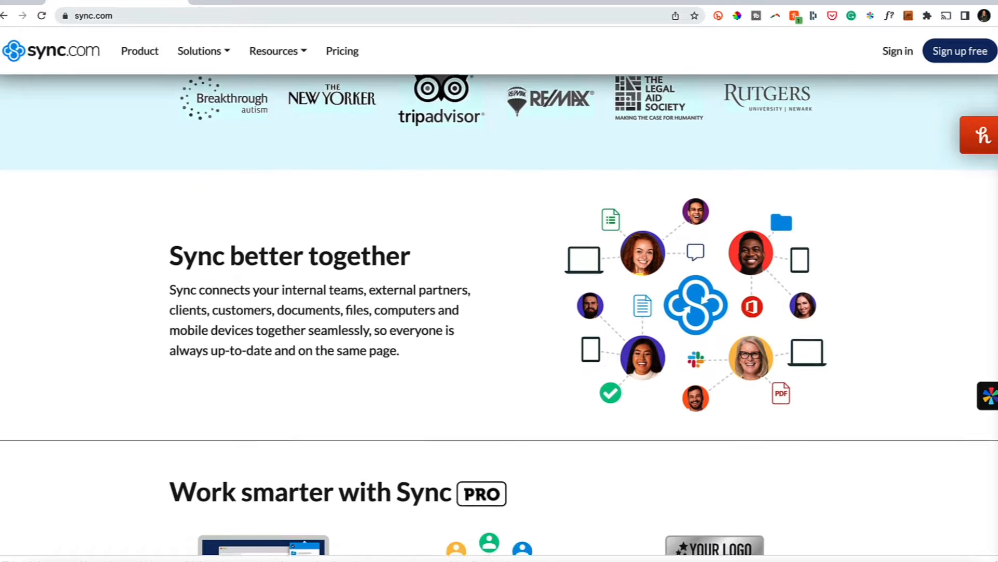
{"action": "scroll", "scroll_direction": "down", "scroll_amount": 3}
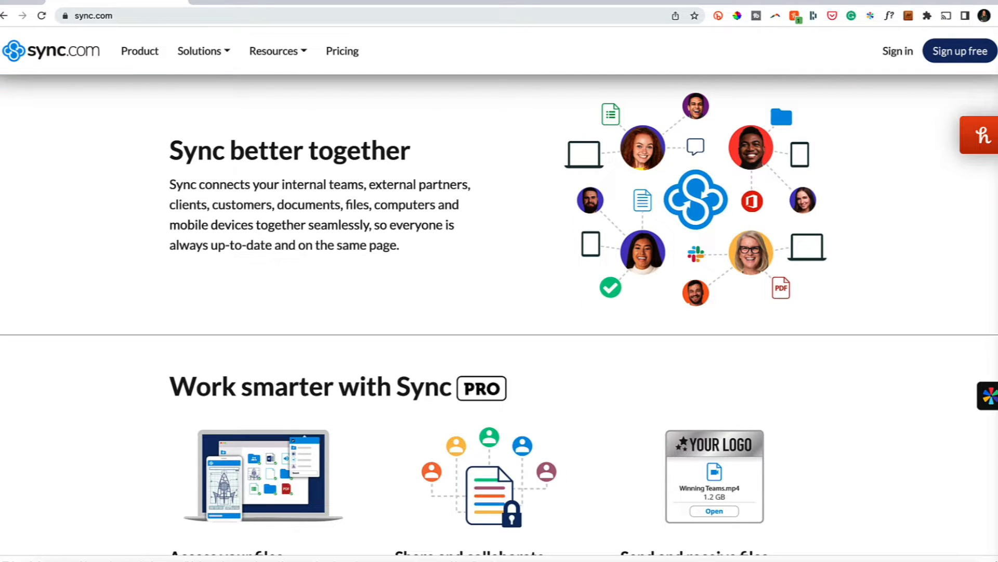
{"action": "scroll", "scroll_direction": "down", "scroll_amount": 3}
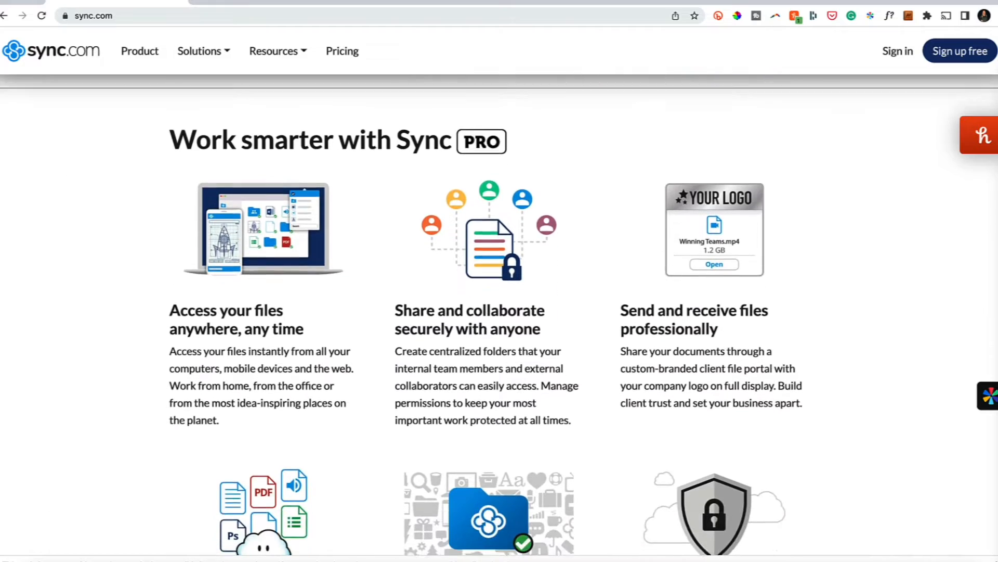
{"action": "scroll", "scroll_direction": "down", "scroll_amount": 3}
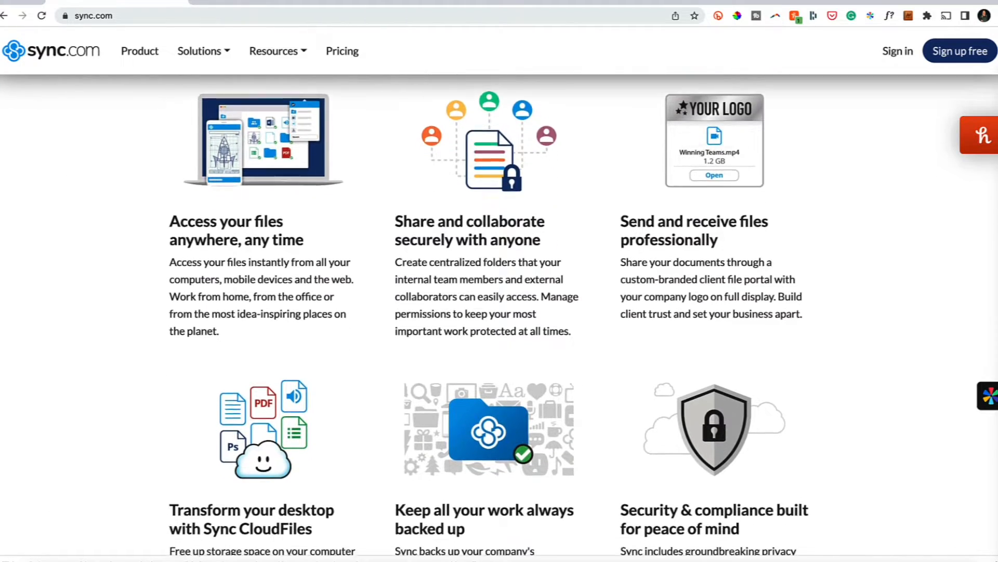
{"action": "scroll", "scroll_direction": "down", "scroll_amount": 3}
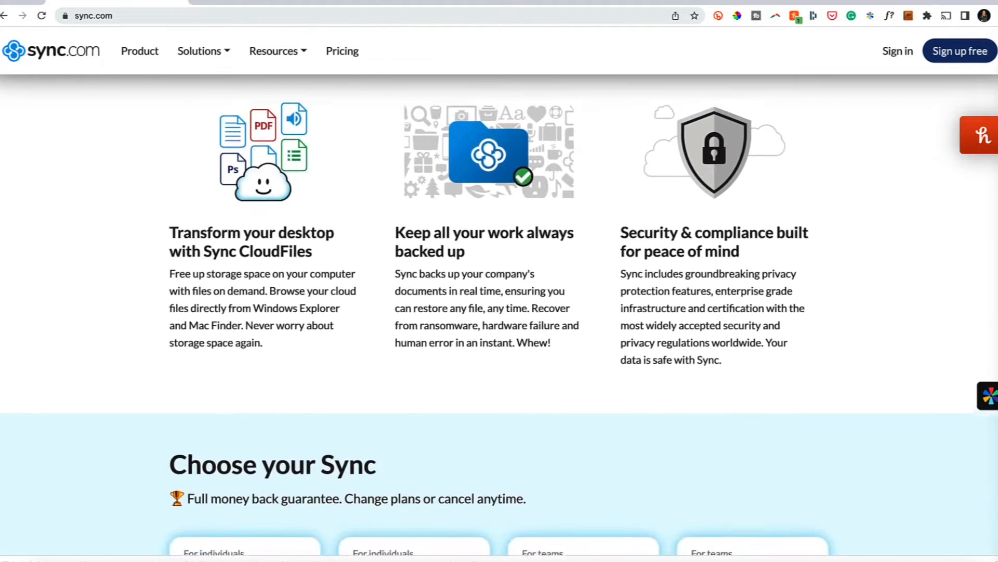
{"action": "scroll", "scroll_direction": "down", "scroll_amount": 3}
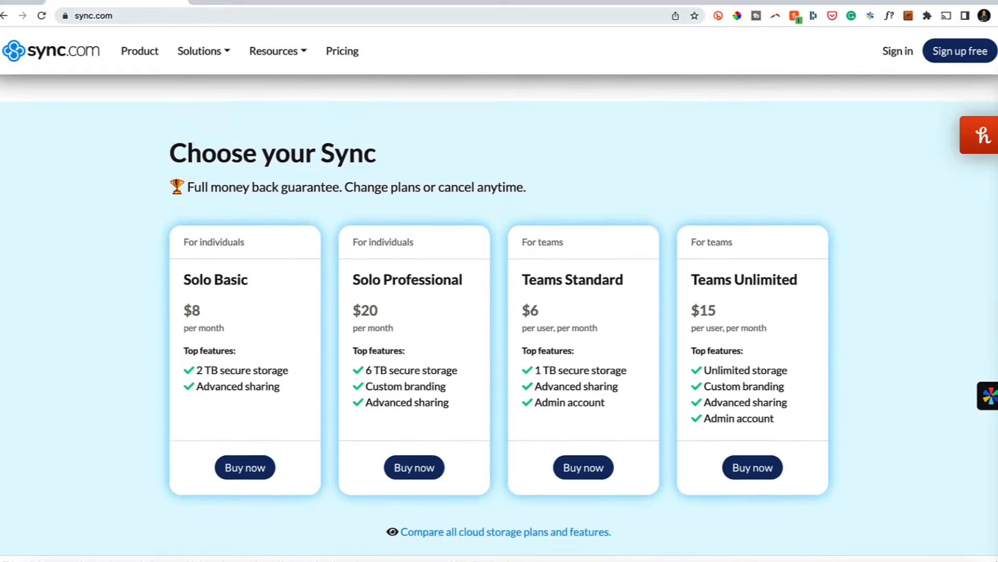
{"action": "scroll", "scroll_direction": "down", "scroll_amount": 3}
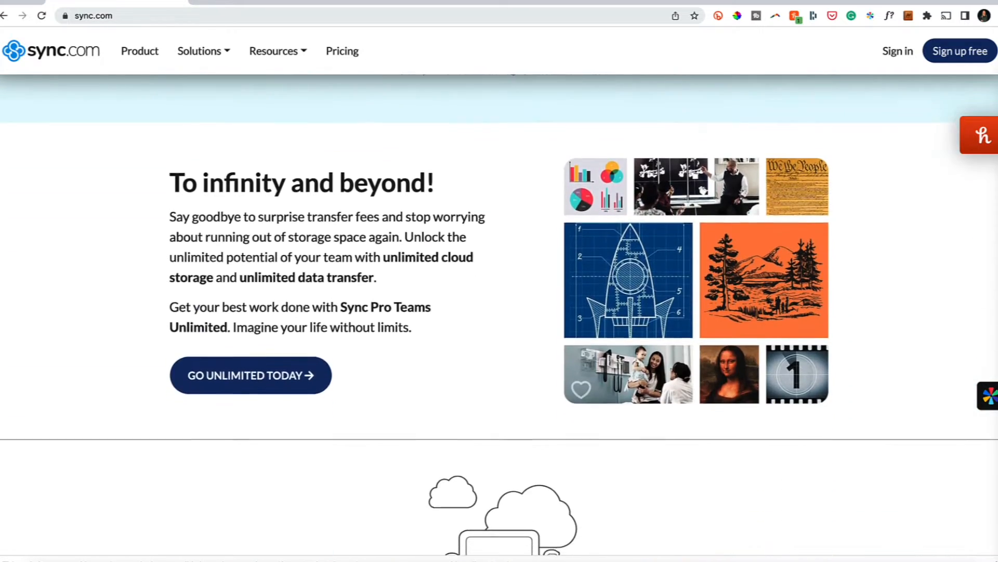
{"action": "scroll", "scroll_direction": "down", "scroll_amount": 3}
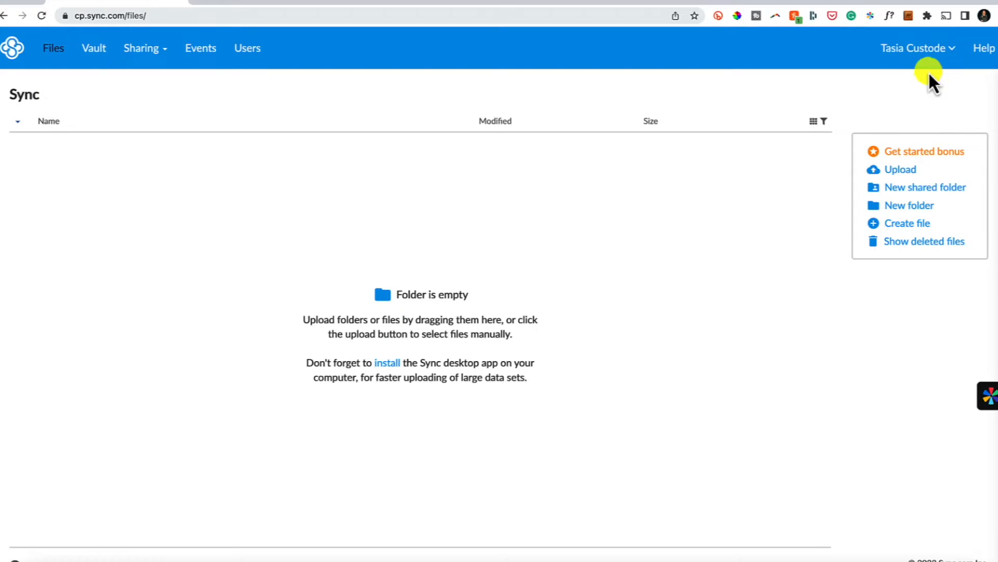
{"action": "mouse_move", "coordinate": [919, 93]}
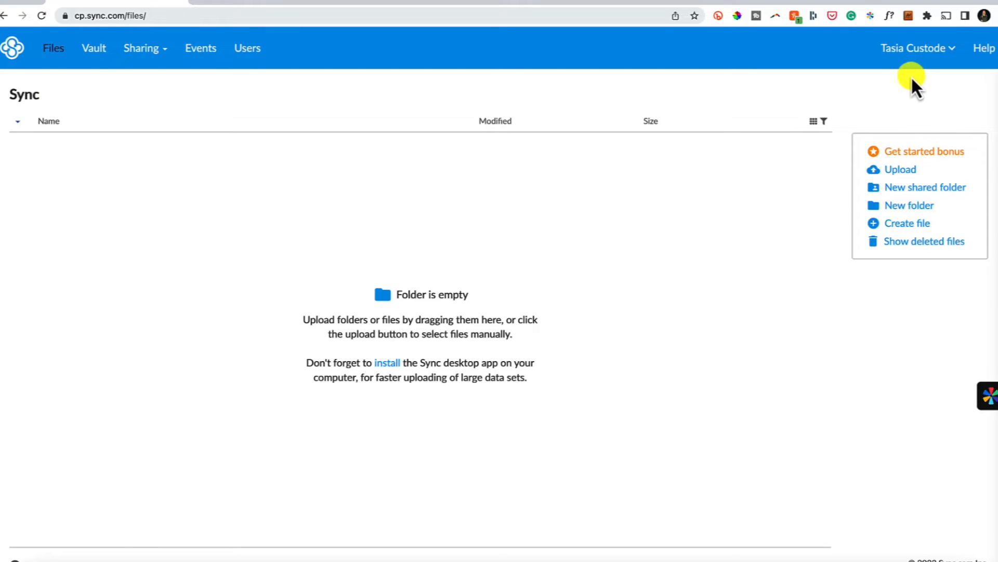
{"action": "mouse_move", "coordinate": [518, 297]}
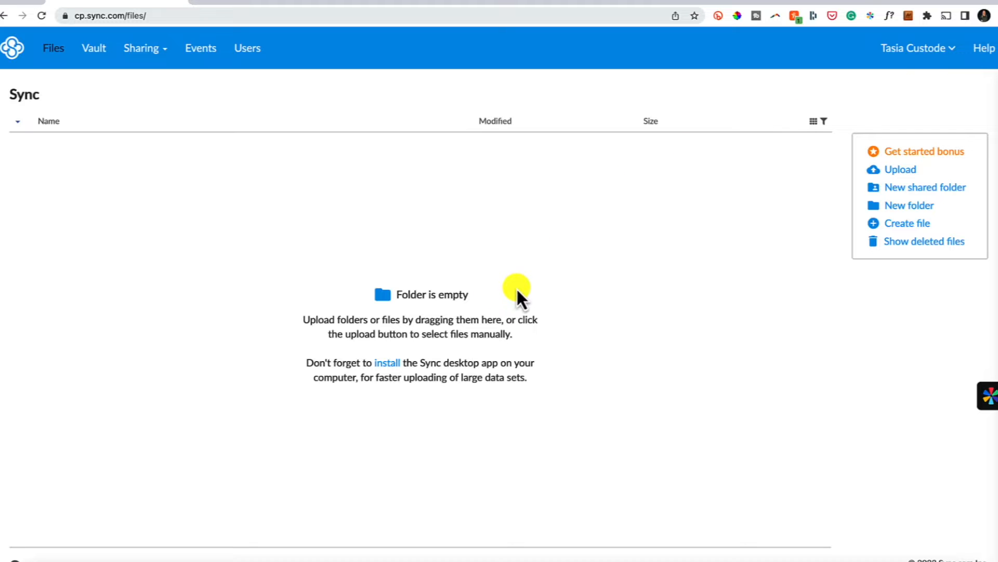
{"action": "mouse_move", "coordinate": [613, 322]}
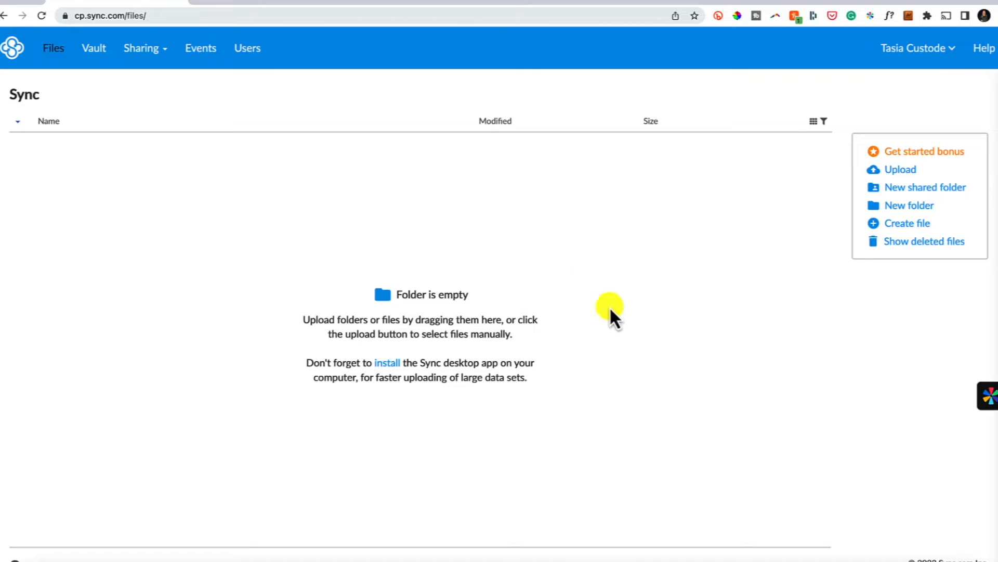
{"action": "mouse_move", "coordinate": [317, 260]}
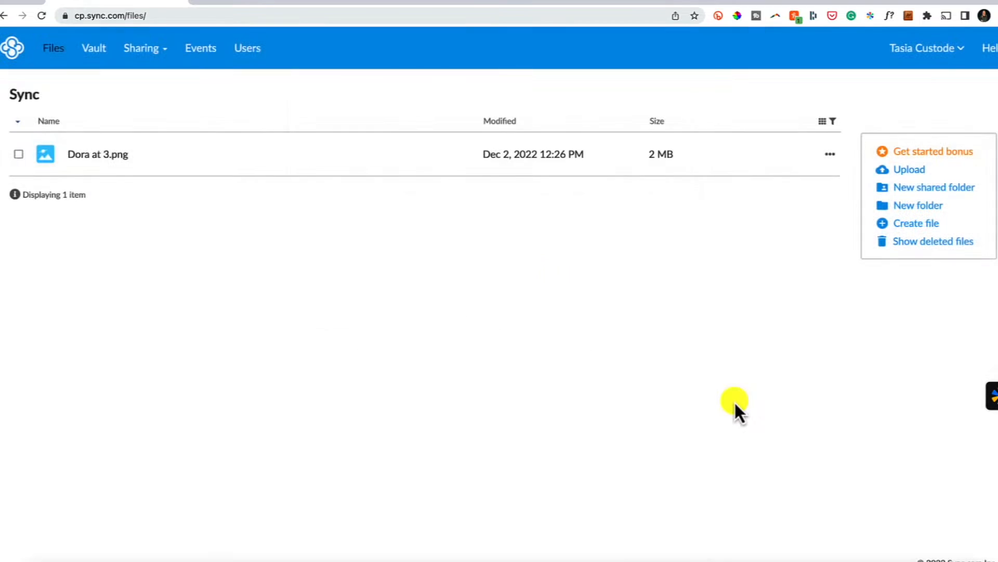
{"action": "mouse_move", "coordinate": [735, 402]}
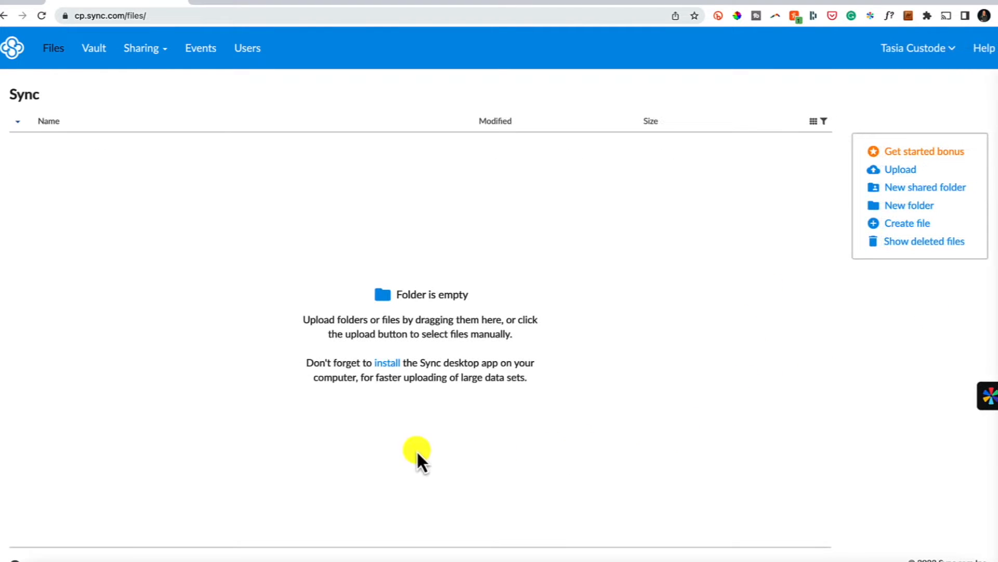
{"action": "mouse_move", "coordinate": [391, 410]}
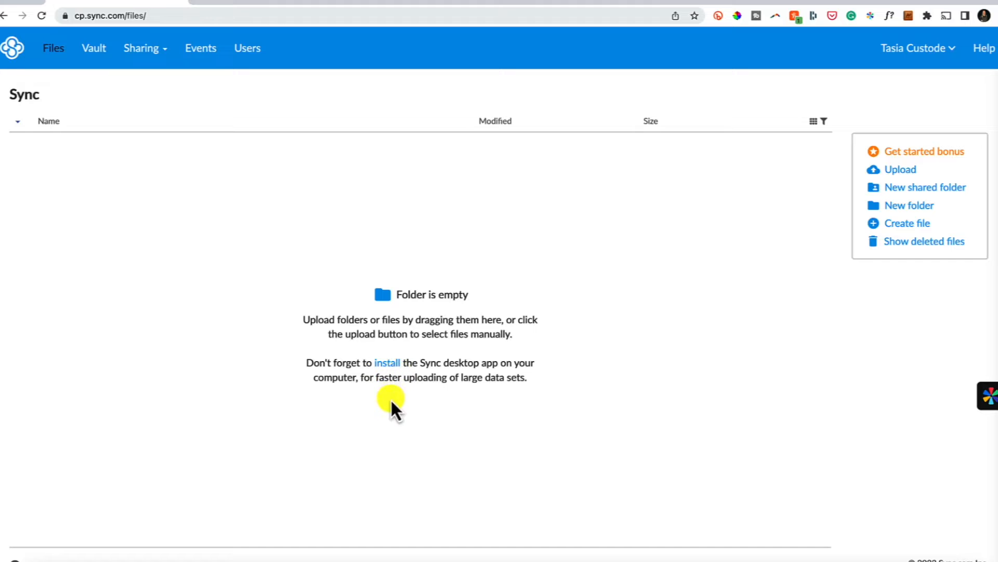
Follow the 'install' link under 'Folder is empty' to the Mac desktop app download page
{"action": "left_click", "coordinate": [387, 362]}
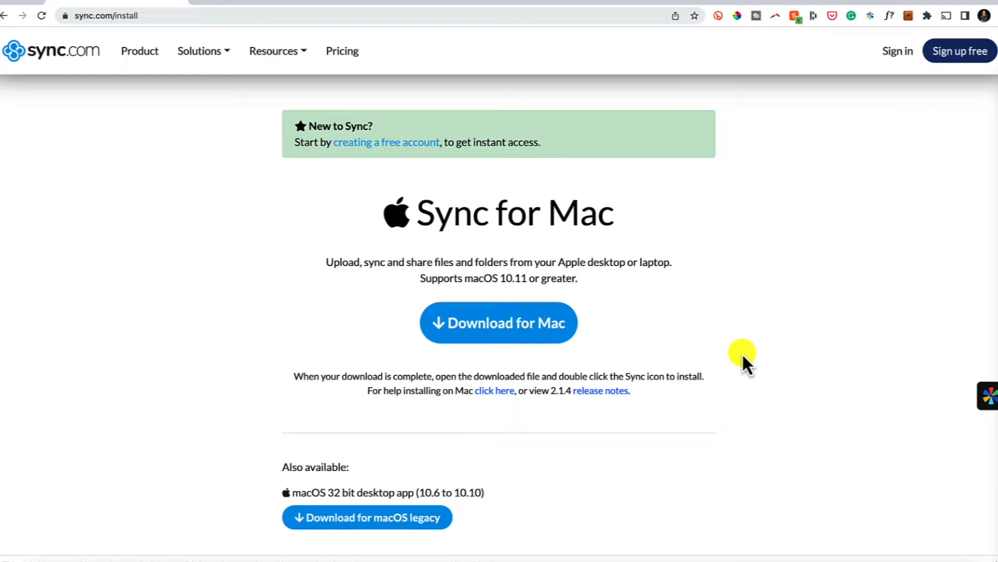
Add a photo to the Finder Sync folder, preview it in the web Files list, then show the menu bar app
{"action": "left_click", "coordinate": [499, 323]}
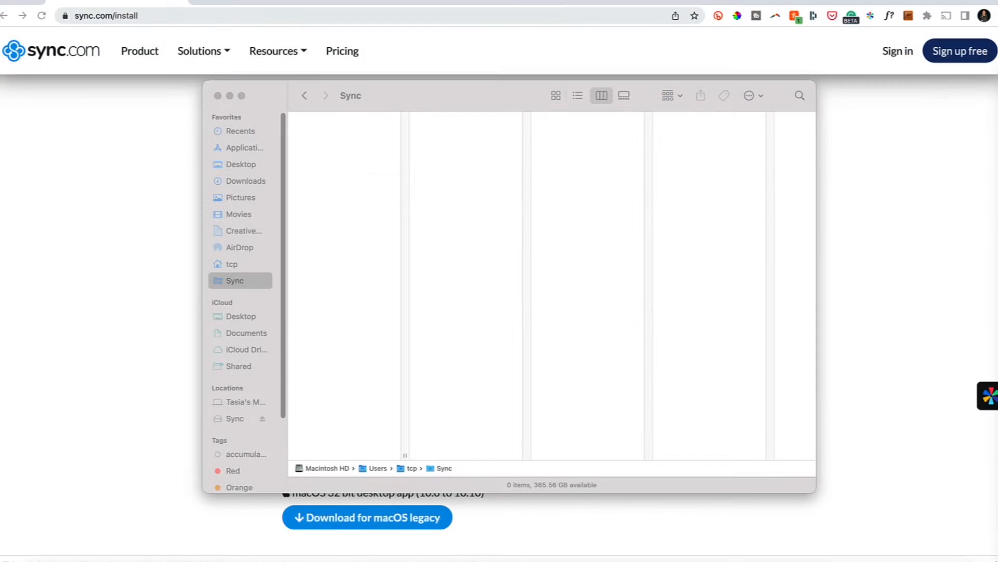
{"action": "left_click", "coordinate": [343, 120]}
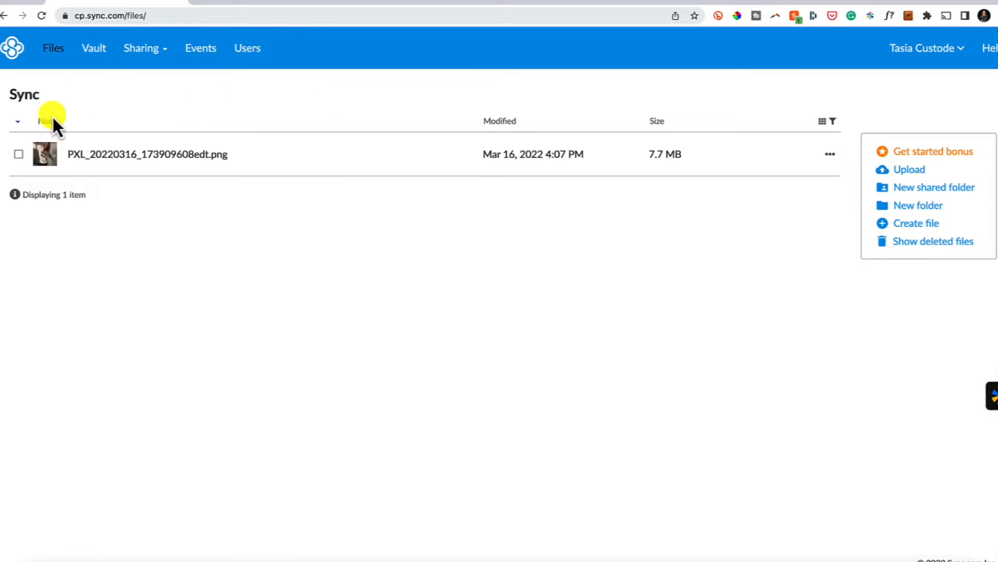
{"action": "left_click", "coordinate": [146, 154]}
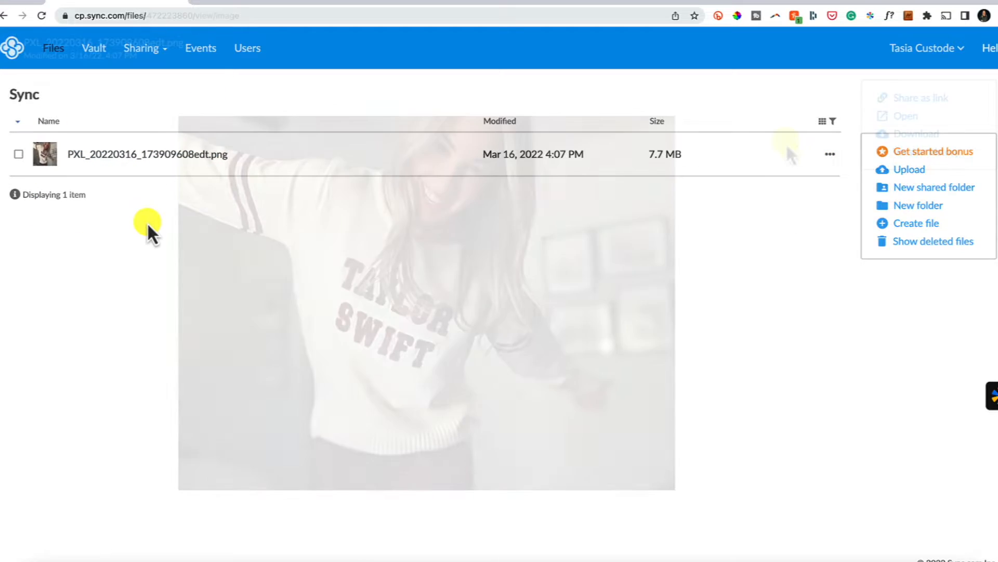
{"action": "left_click", "coordinate": [922, 98]}
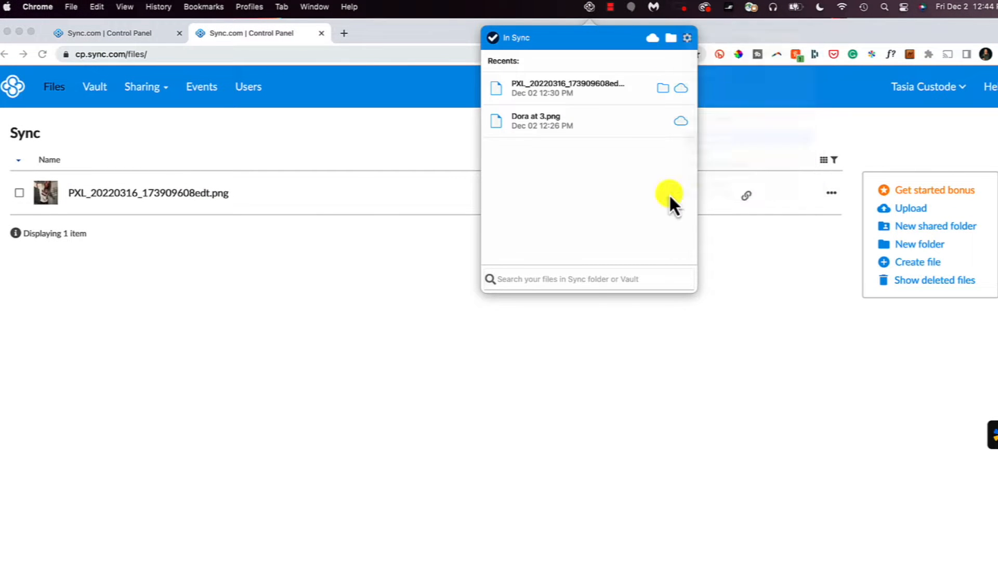
In the desktop app's Options, set the Default Behaviour for newly added files (Cloud-only or Local)
{"action": "left_click", "coordinate": [686, 37]}
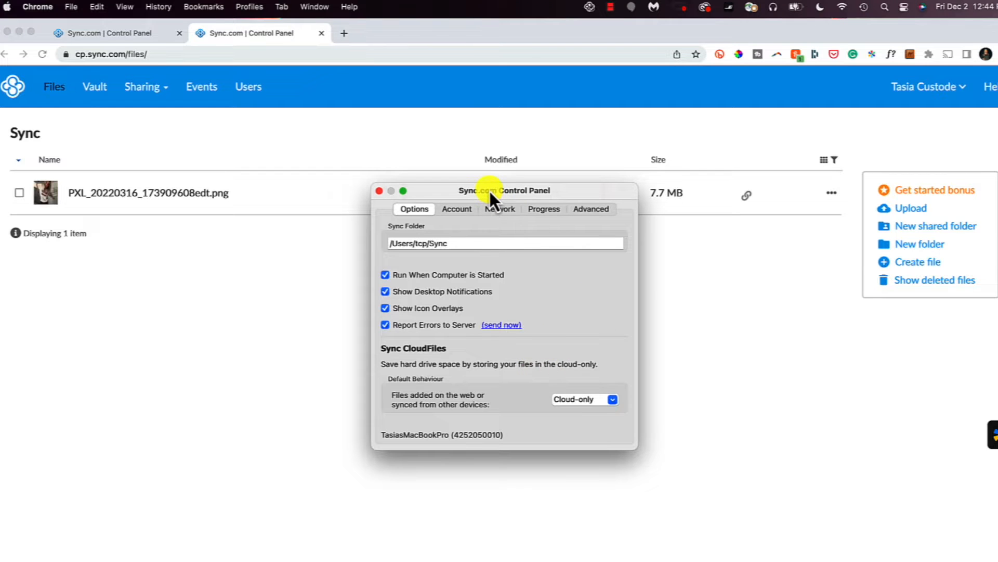
{"action": "left_click_drag", "start_coordinate": [505, 189], "coordinate": [470, 203]}
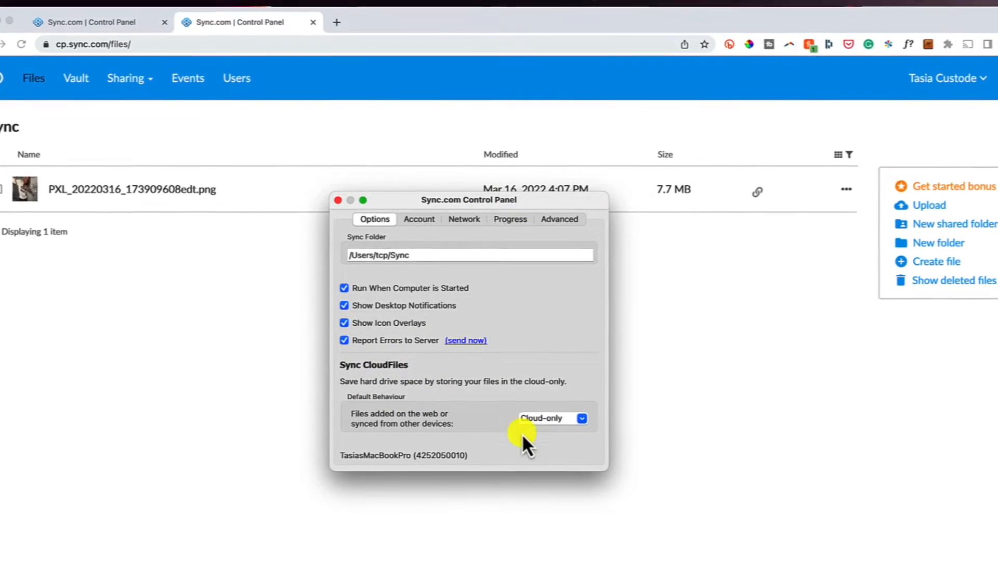
{"action": "left_click", "coordinate": [583, 418]}
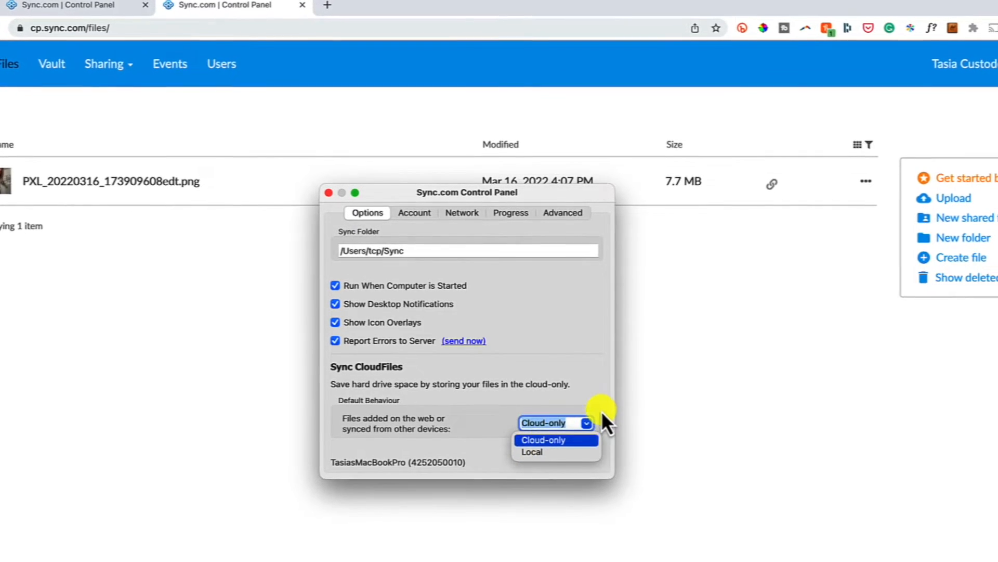
{"action": "left_click", "coordinate": [543, 439]}
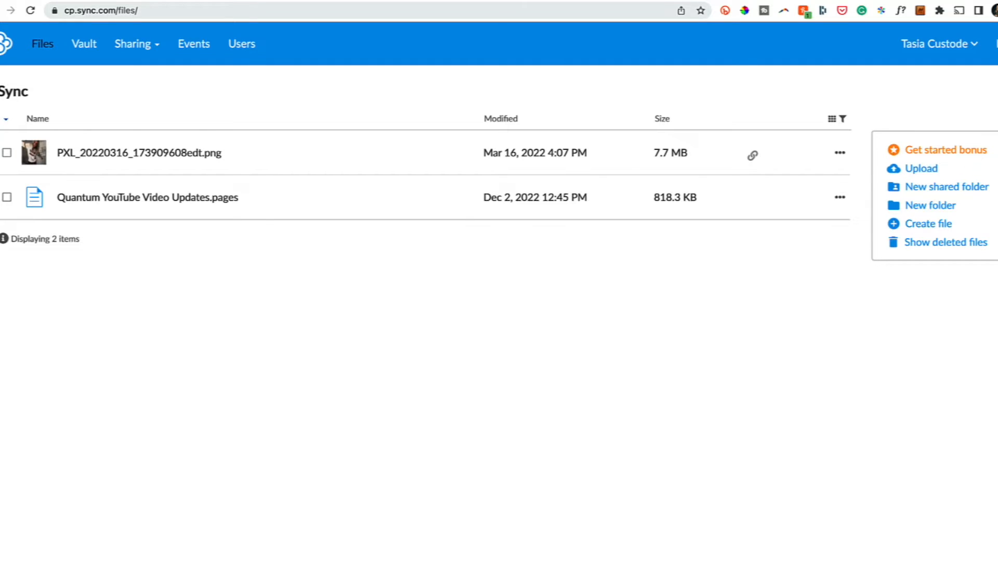
{"action": "mouse_move", "coordinate": [825, 263]}
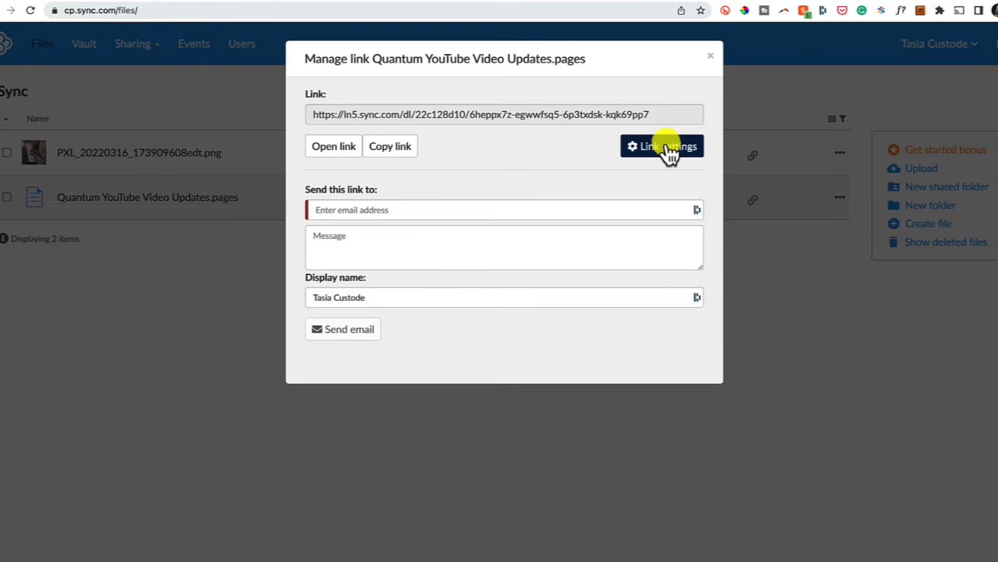
In Link settings, set the share link to expire on December 30, 2022 with a download limit of 1
{"action": "left_click", "coordinate": [661, 145]}
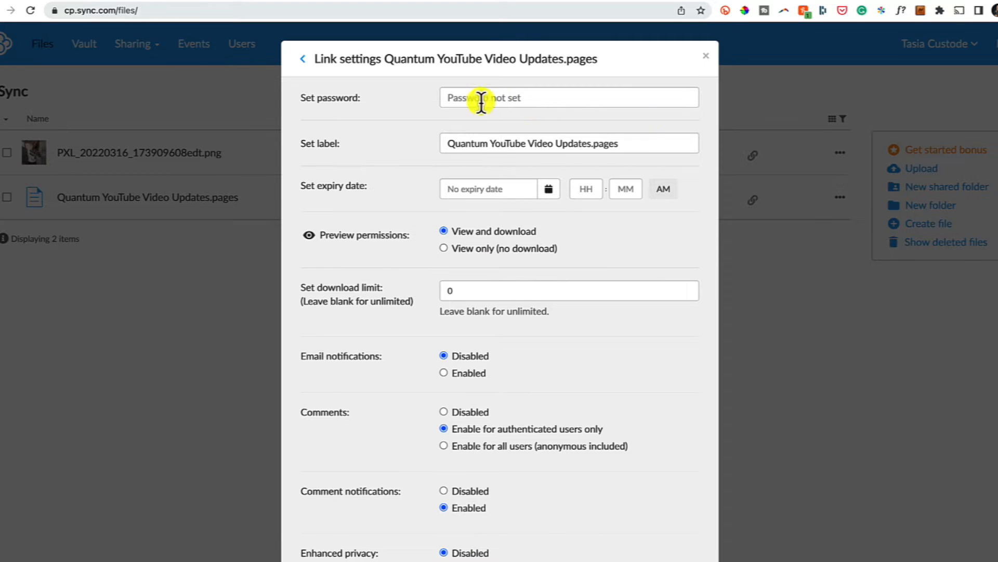
{"action": "left_click", "coordinate": [549, 188]}
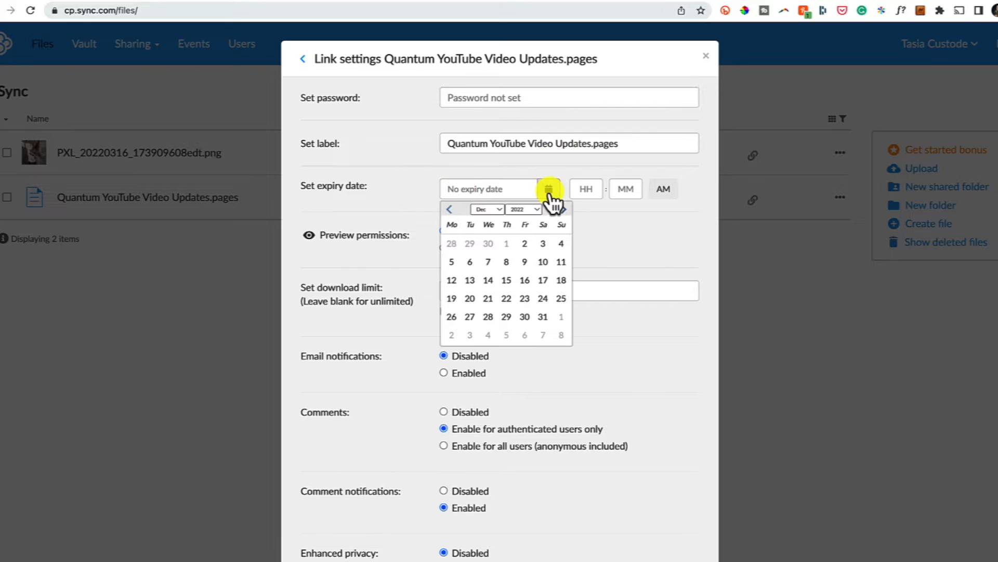
{"action": "left_click", "coordinate": [524, 316]}
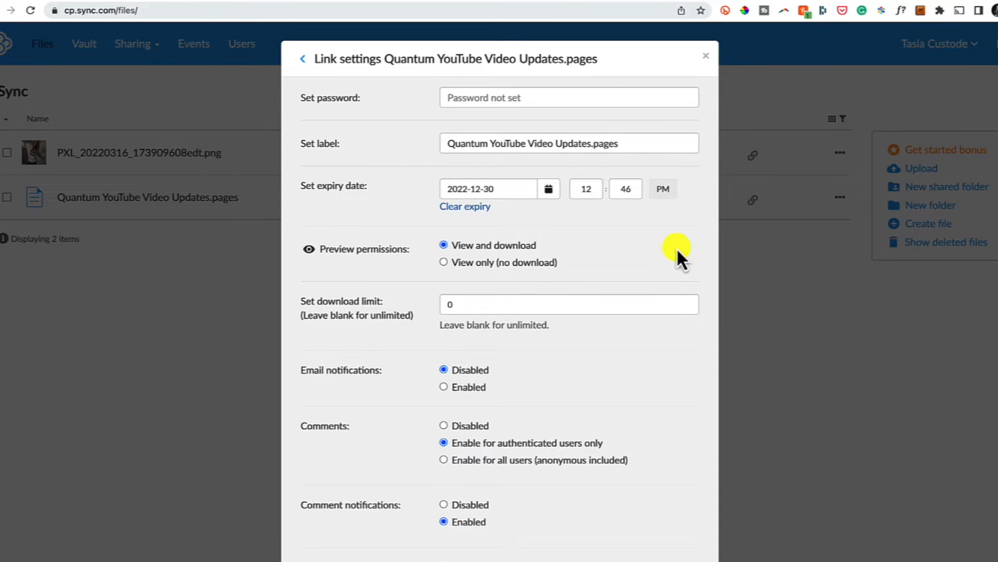
{"action": "left_click", "coordinate": [568, 303]}
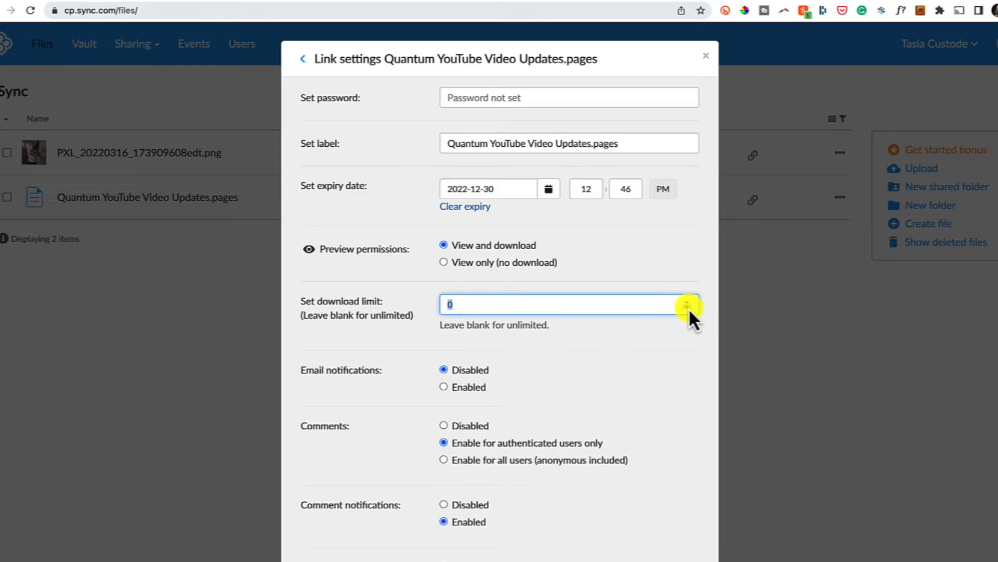
{"action": "type", "text": "1"}
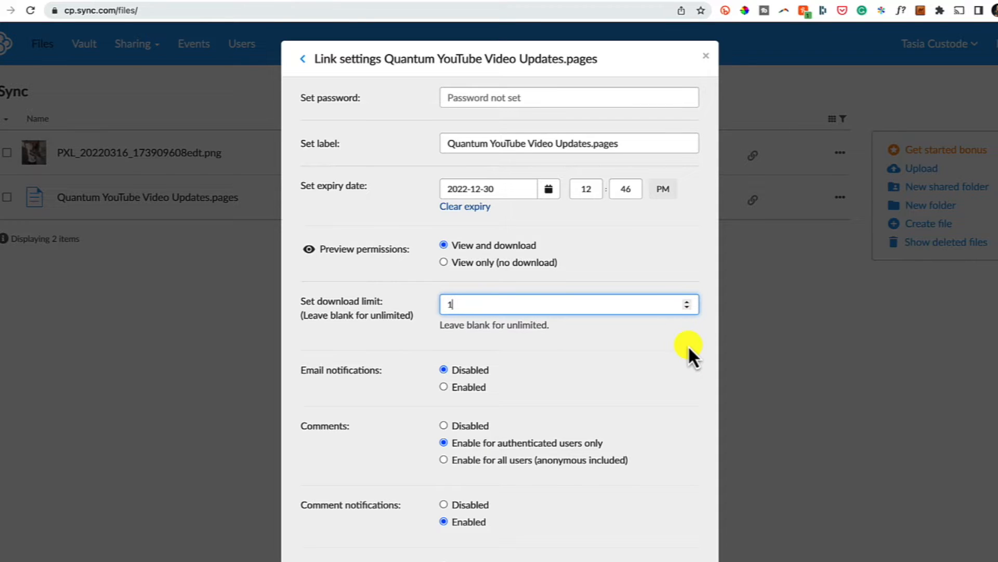
{"action": "scroll", "scroll_direction": "down", "scroll_amount": 3}
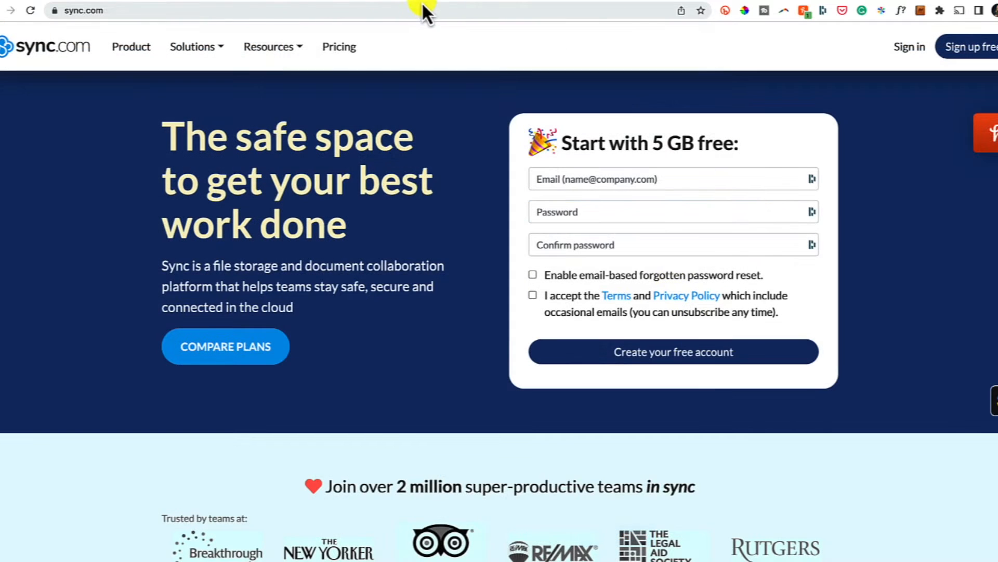
{"action": "mouse_move", "coordinate": [484, 27]}
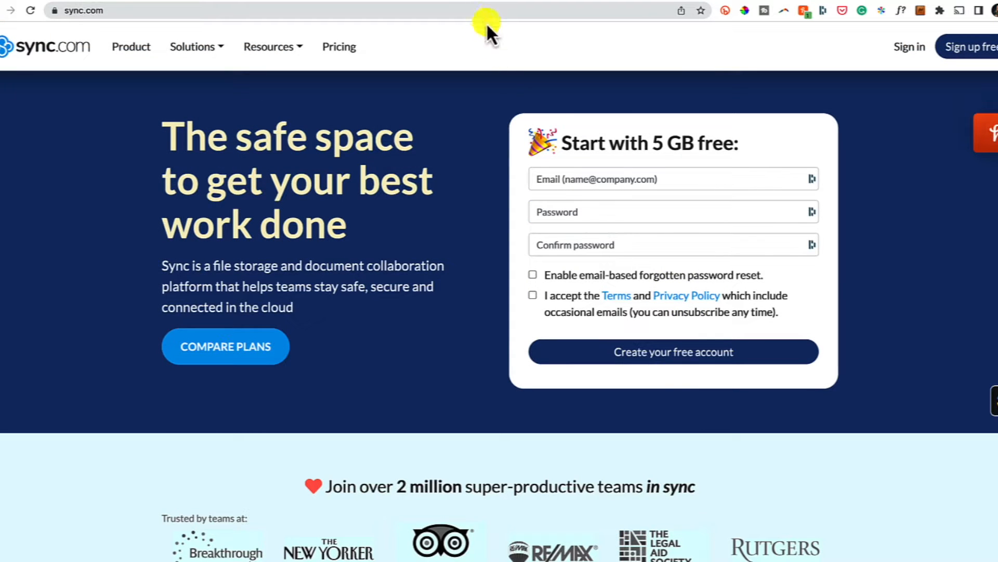
{"action": "mouse_move", "coordinate": [567, 87]}
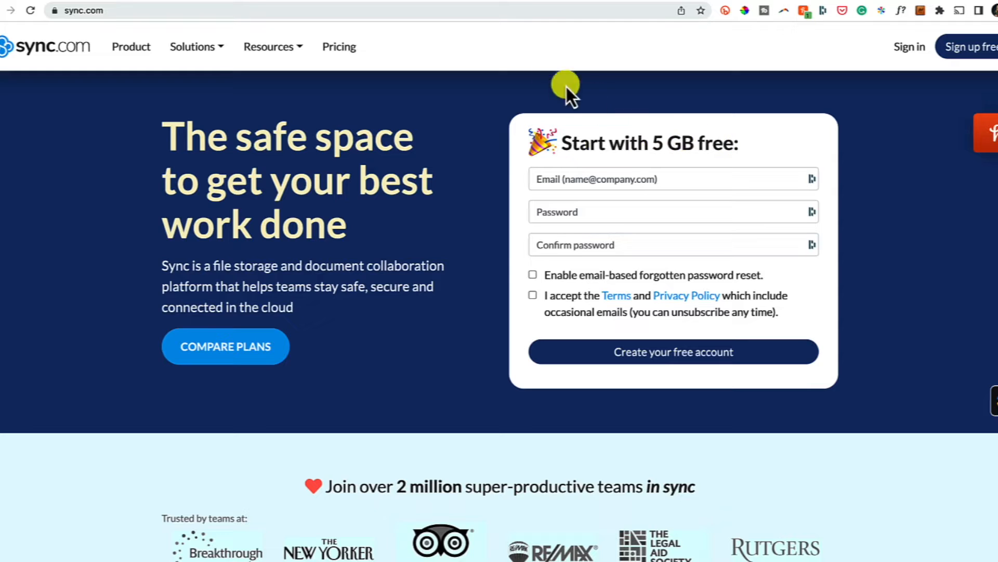
Show the pricing page's team plans: Teams Standard, Teams Unlimited and Enterprise
{"action": "left_click", "coordinate": [339, 46]}
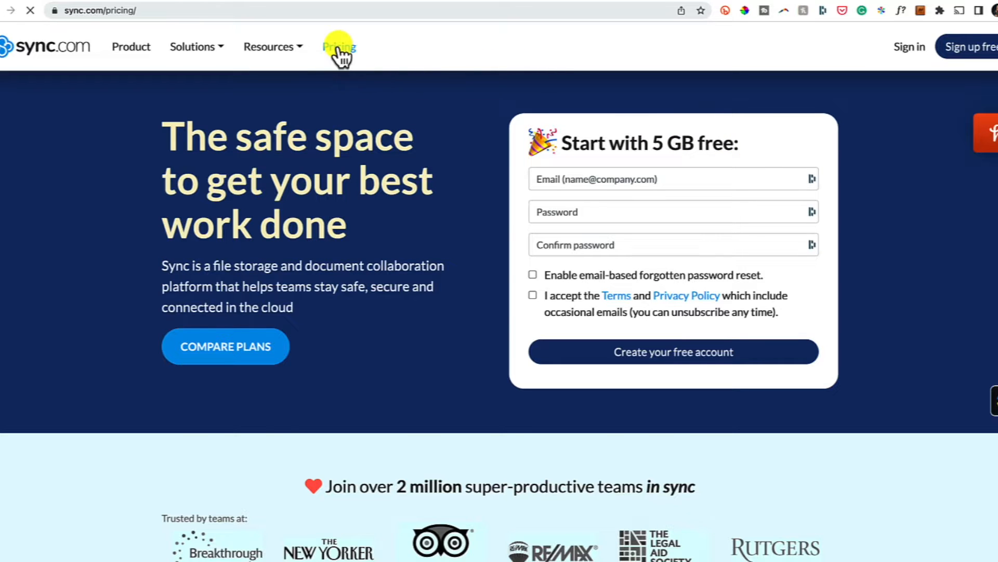
{"action": "left_click", "coordinate": [339, 47]}
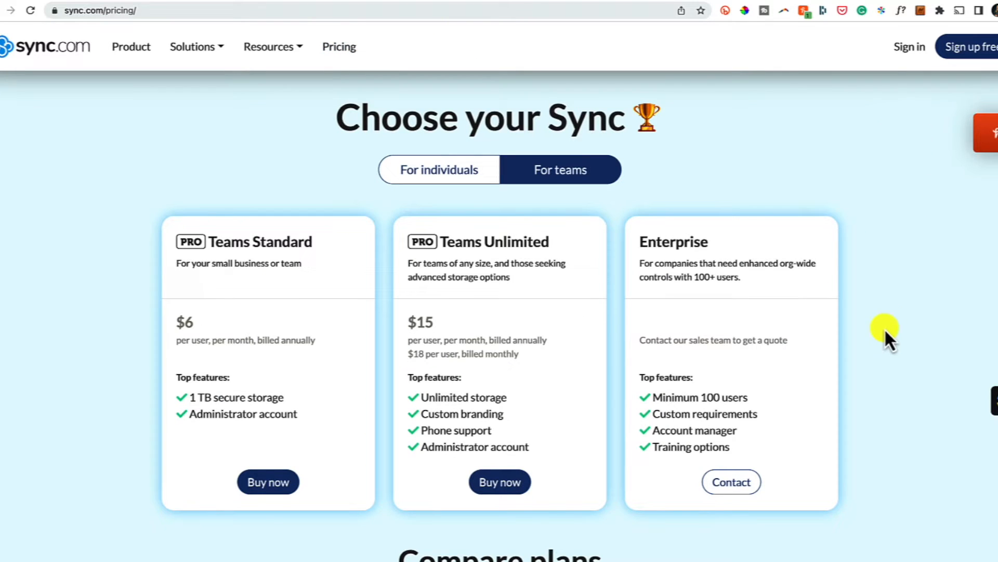
{"action": "mouse_move", "coordinate": [890, 314]}
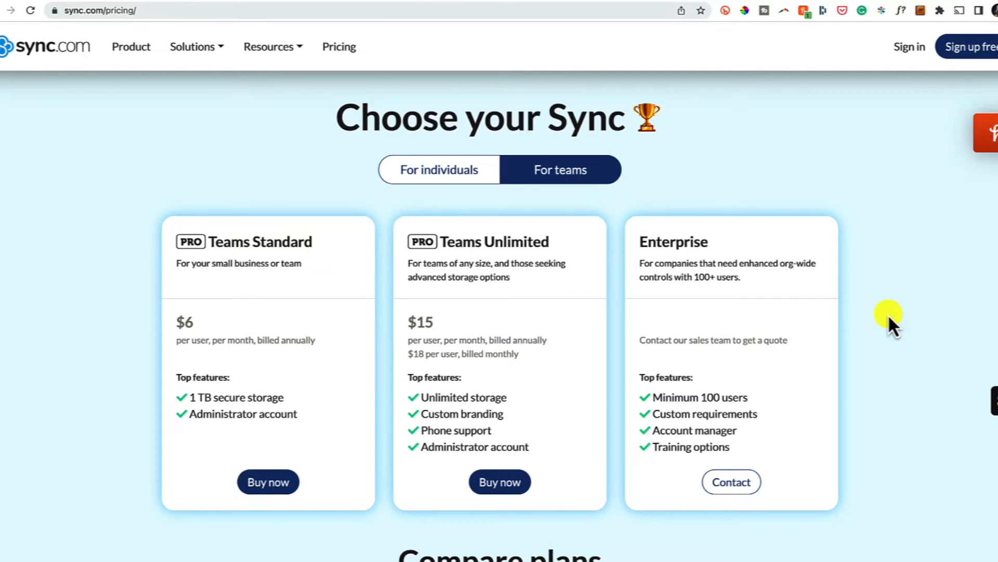
{"action": "mouse_move", "coordinate": [843, 254]}
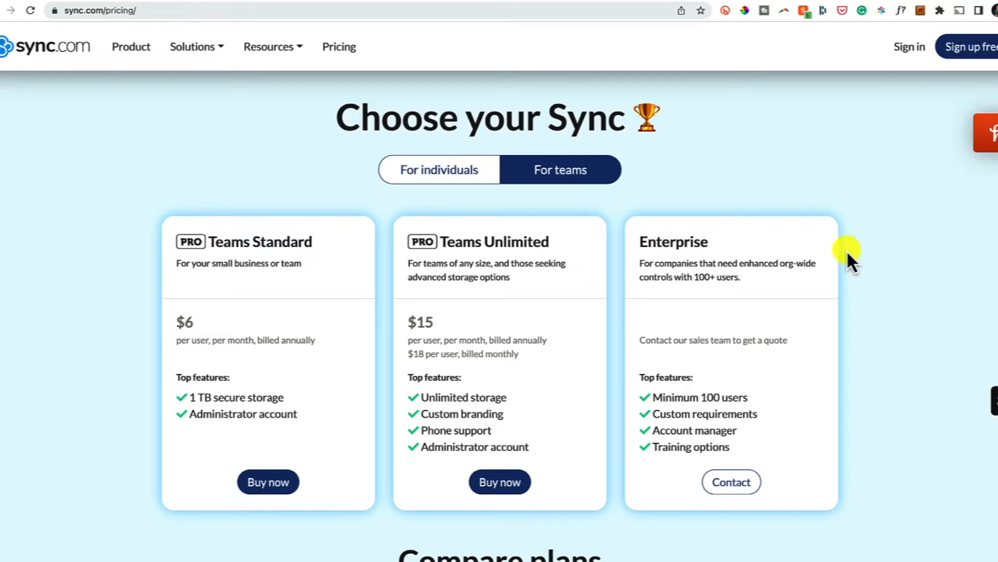
{"action": "mouse_move", "coordinate": [420, 243]}
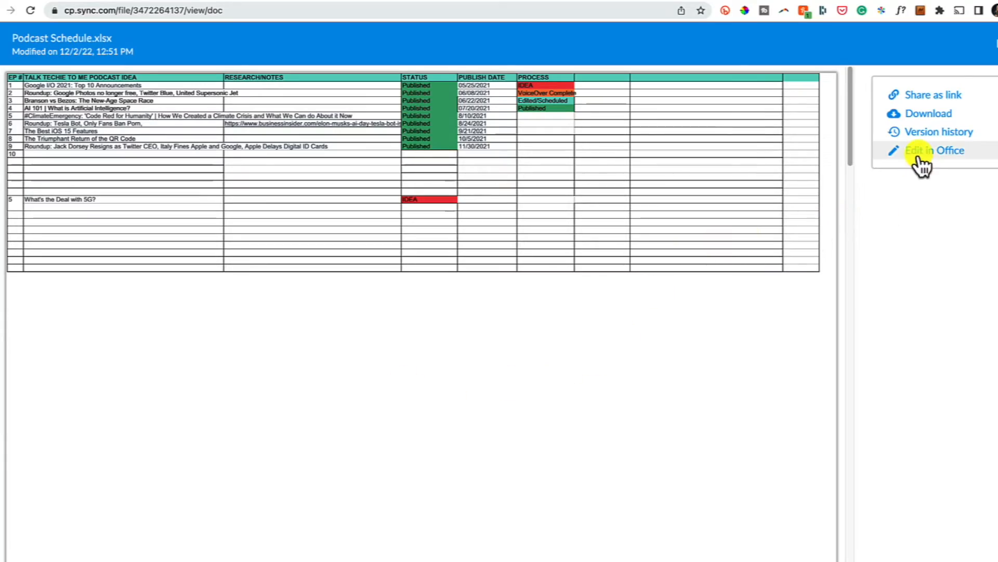
Edit Podcast Schedule.xlsx in Office to add 'EDITING THIS! HOW EASY!!!', then go to Team shares
{"action": "left_click", "coordinate": [934, 150]}
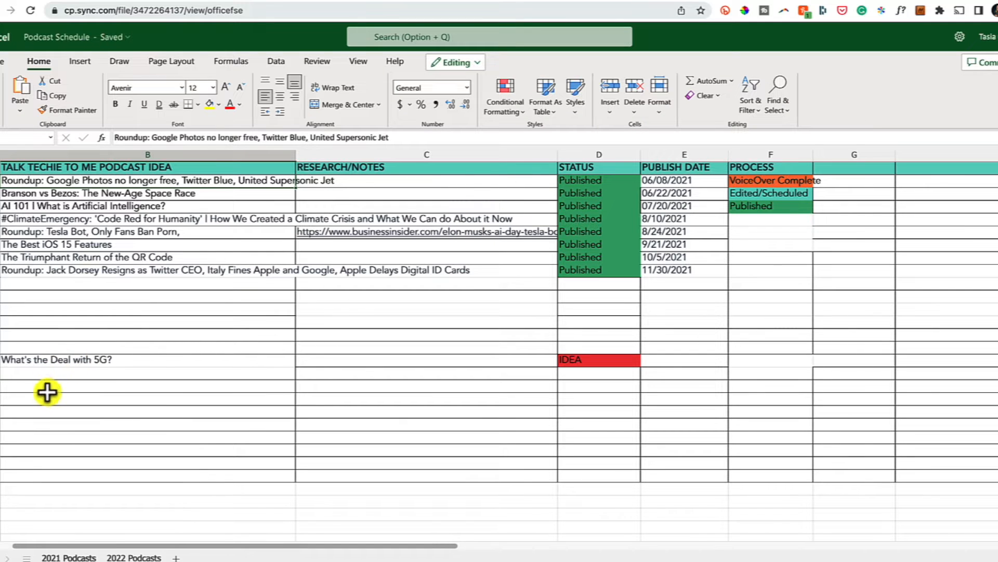
{"action": "type", "text": "EDITING THIS! H"}
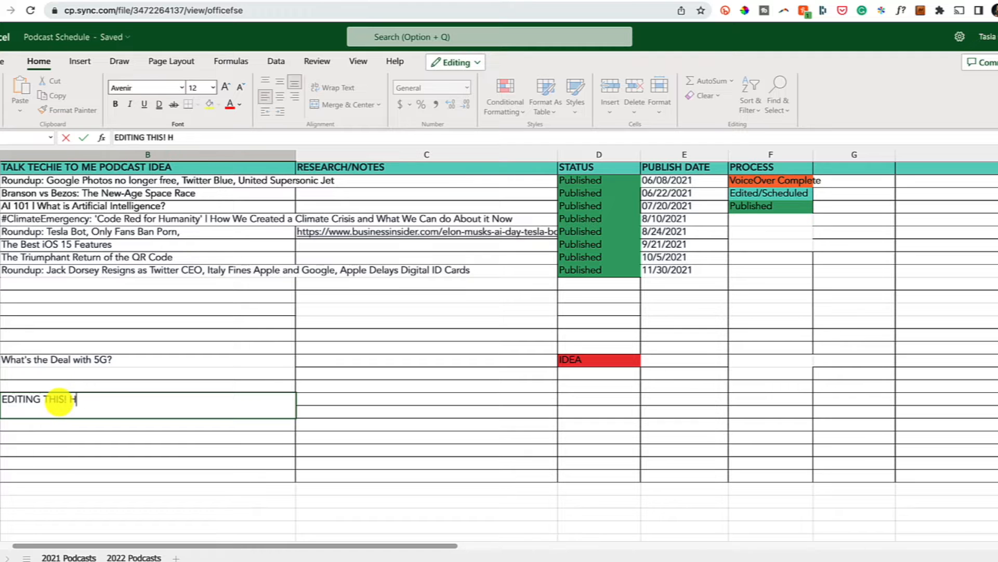
{"action": "type", "text": "OW EASY!!!"}
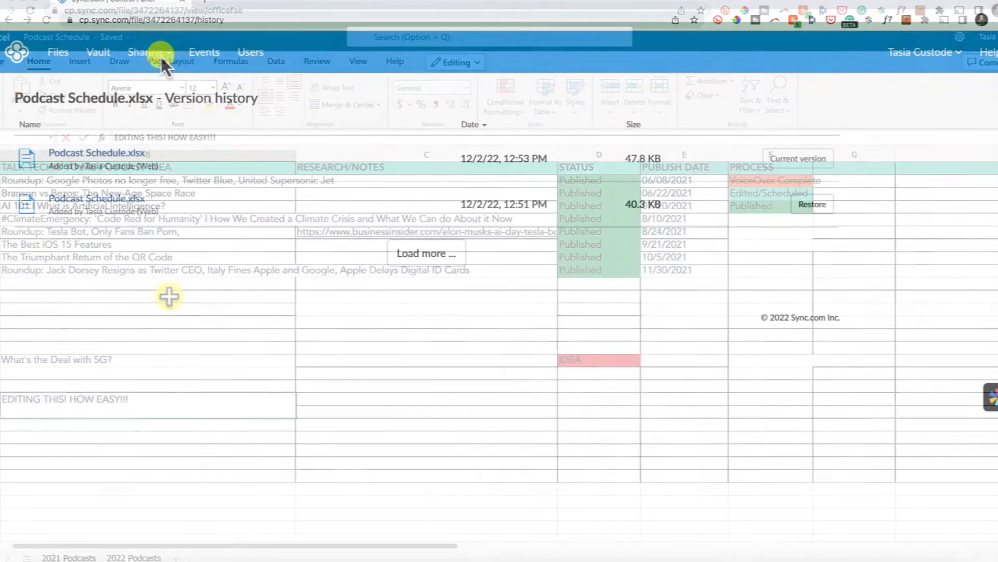
{"action": "left_click", "coordinate": [145, 52]}
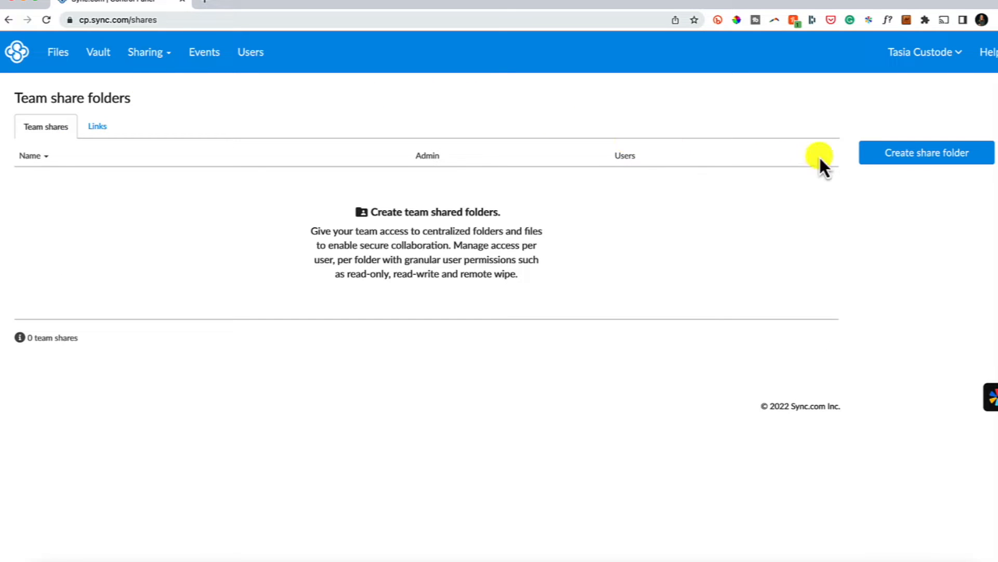
{"action": "left_click", "coordinate": [927, 152]}
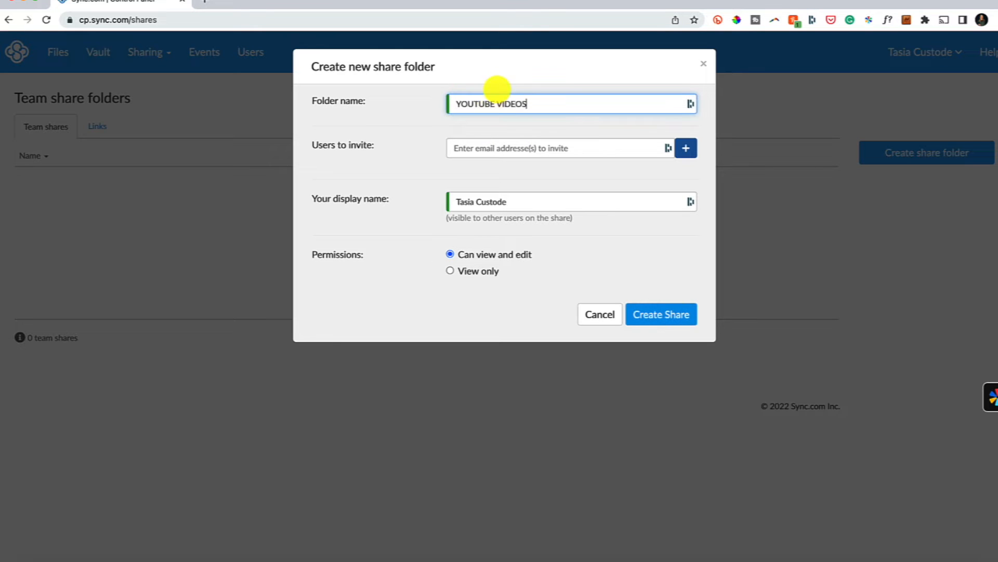
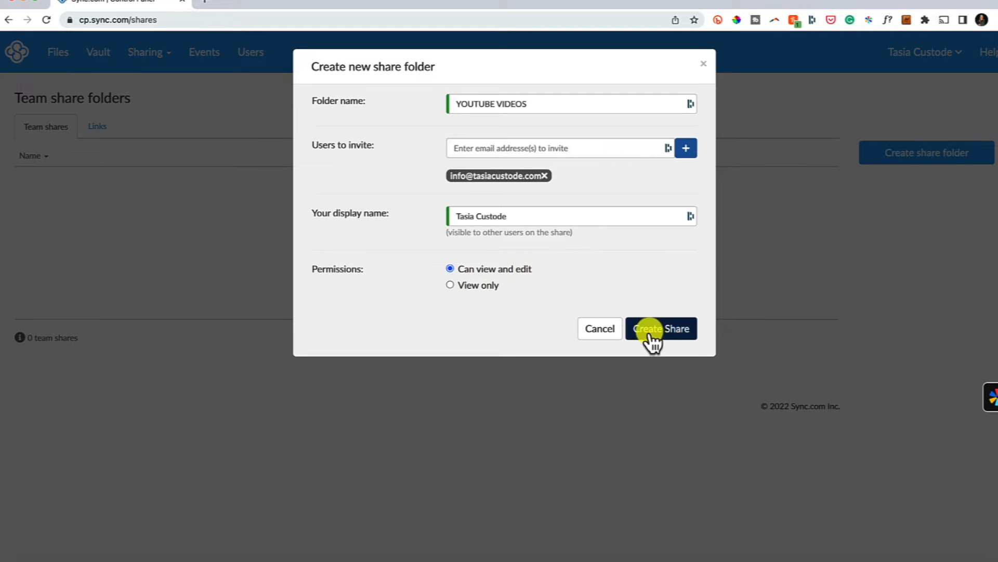
{"action": "left_click", "coordinate": [661, 329]}
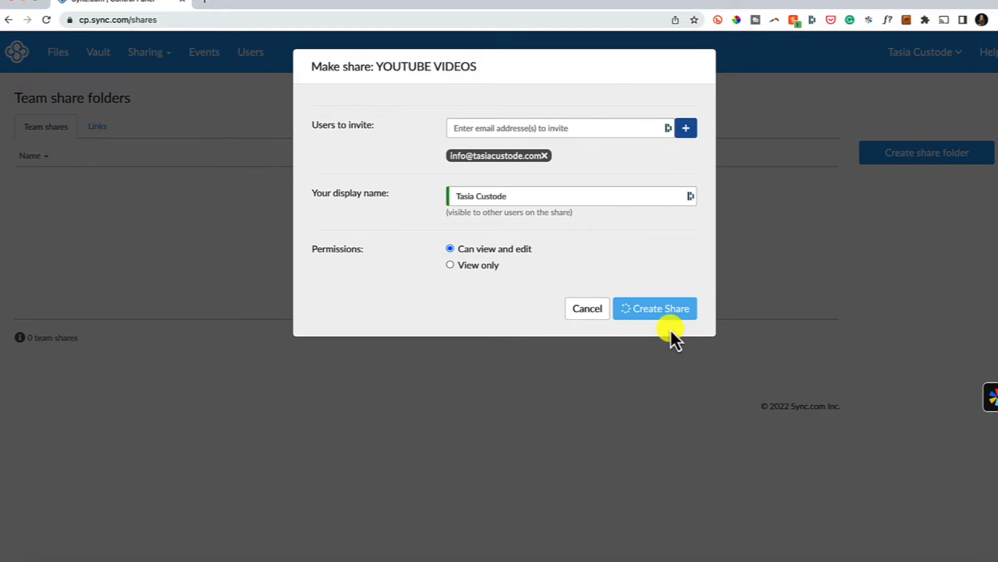
{"action": "left_click", "coordinate": [655, 308]}
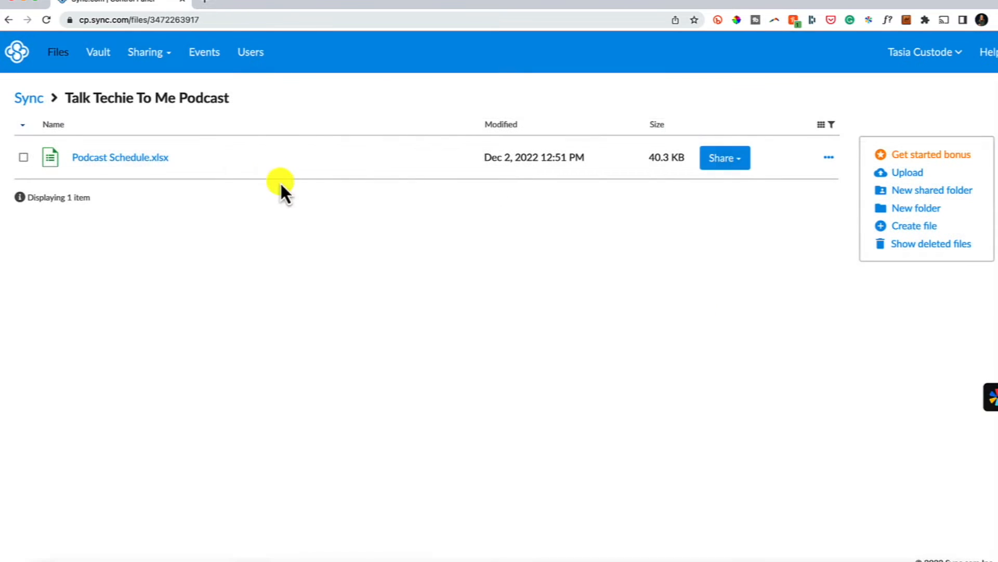
View Podcast Schedule.xlsx's two-version history, then go to the Users admin page
{"action": "left_click", "coordinate": [828, 158]}
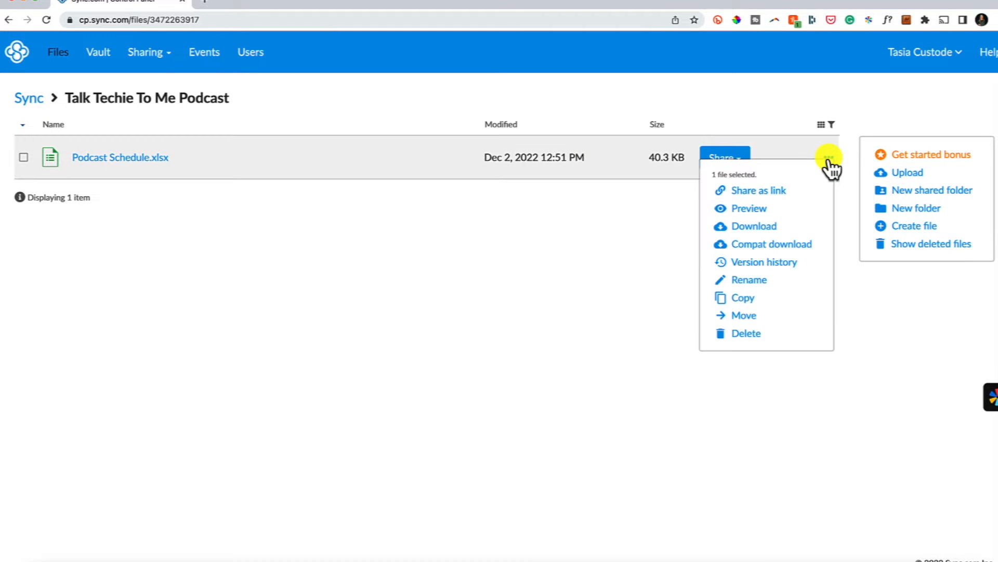
{"action": "left_click", "coordinate": [793, 268]}
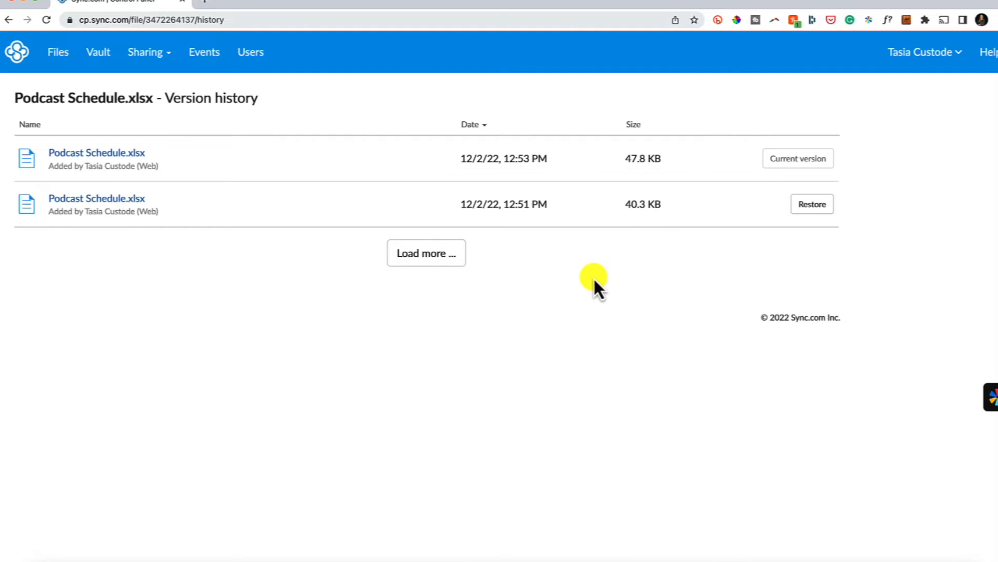
{"action": "mouse_move", "coordinate": [452, 102]}
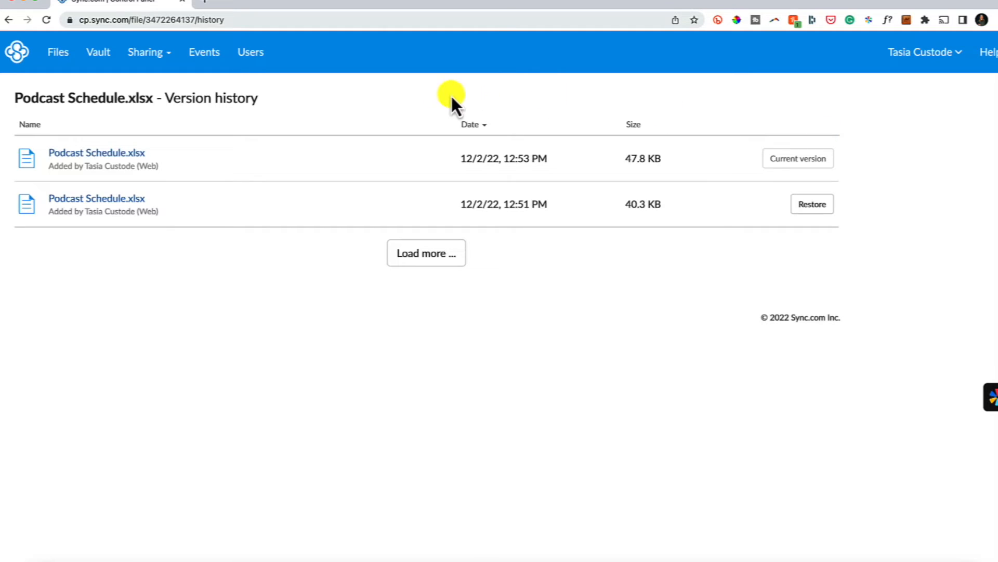
{"action": "left_click", "coordinate": [249, 52]}
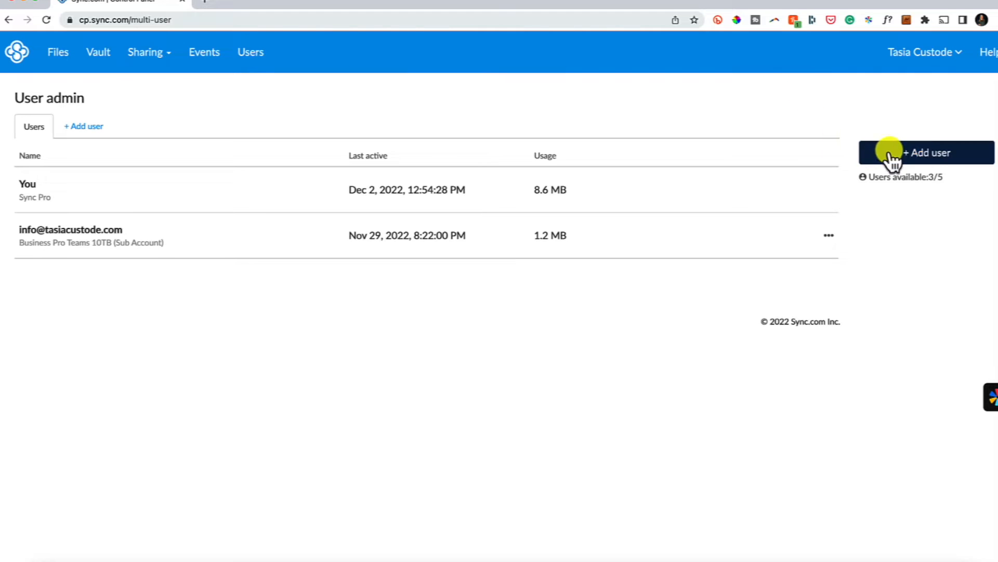
Review the Add user options without adding anyone, then show the account menu with 8.6 MB of 10.0 TB used
{"action": "left_click", "coordinate": [927, 152]}
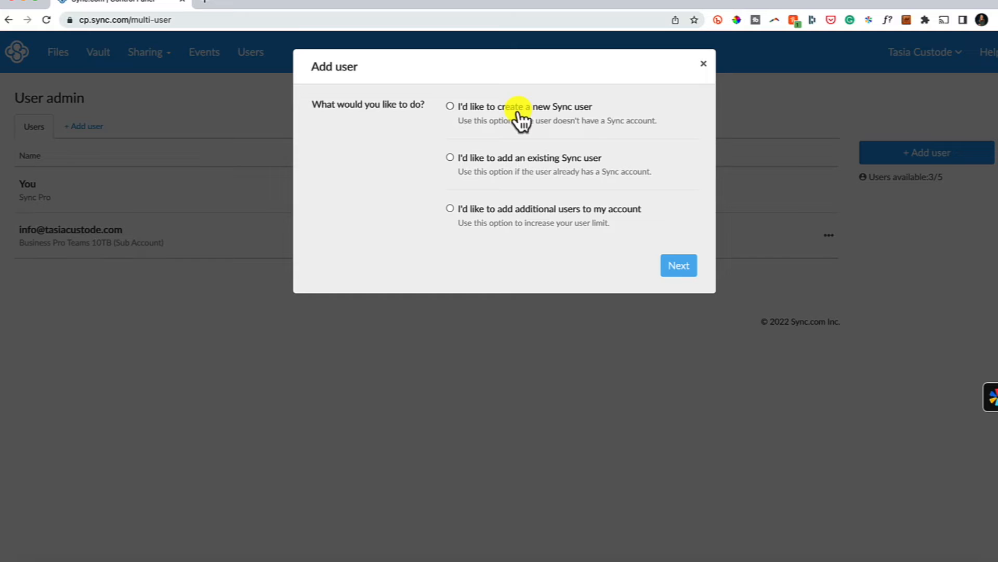
{"action": "mouse_move", "coordinate": [518, 165]}
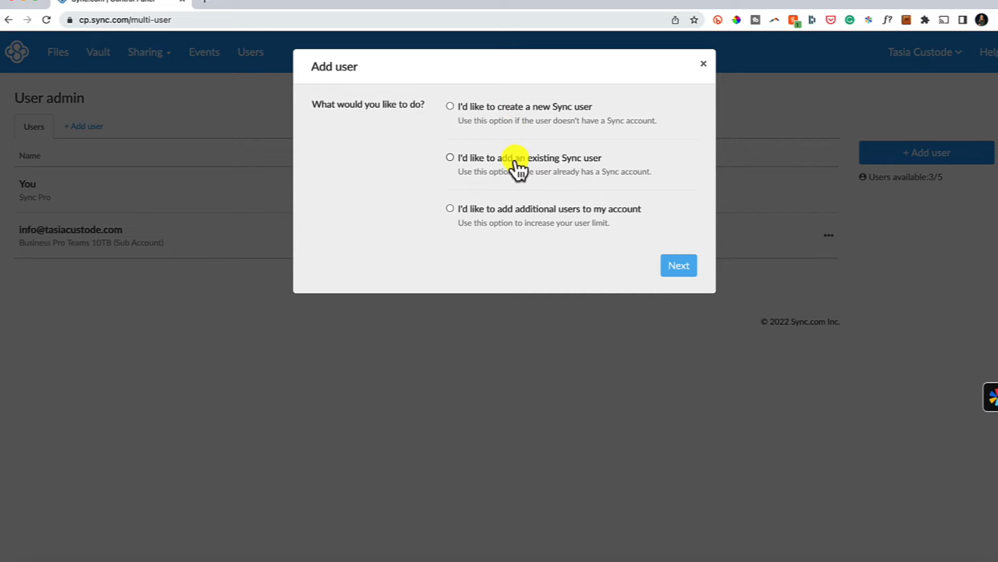
{"action": "mouse_move", "coordinate": [559, 225]}
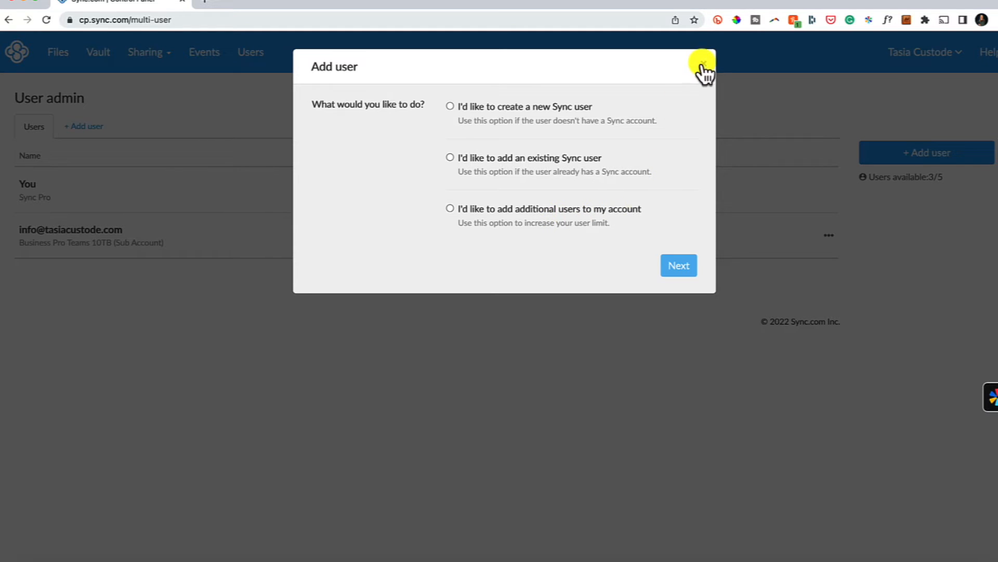
{"action": "left_click", "coordinate": [701, 62]}
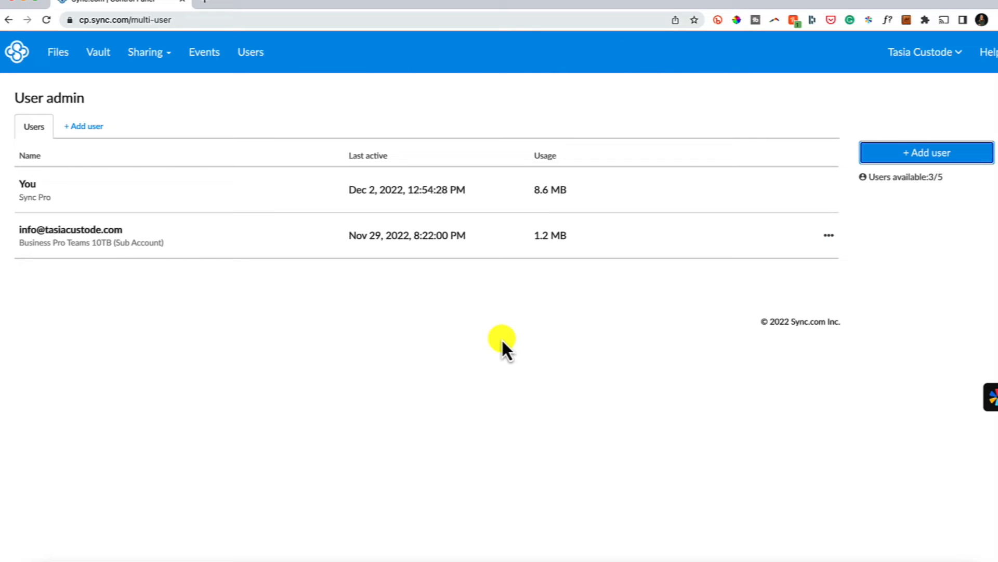
{"action": "left_click", "coordinate": [828, 235]}
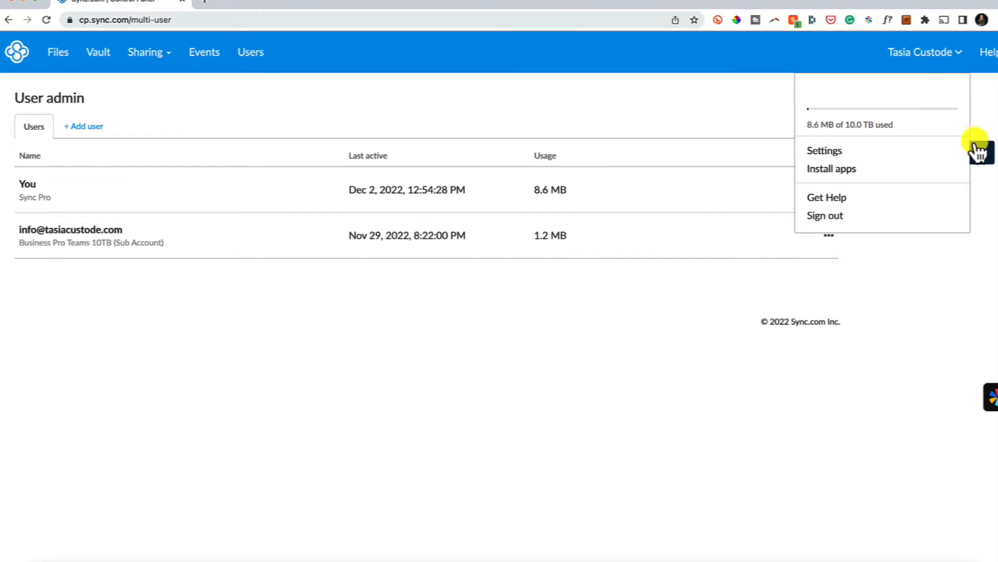
Review the account settings and reach the Share menu for Quantum YouTube Video Updates.pages
{"action": "left_click", "coordinate": [824, 149]}
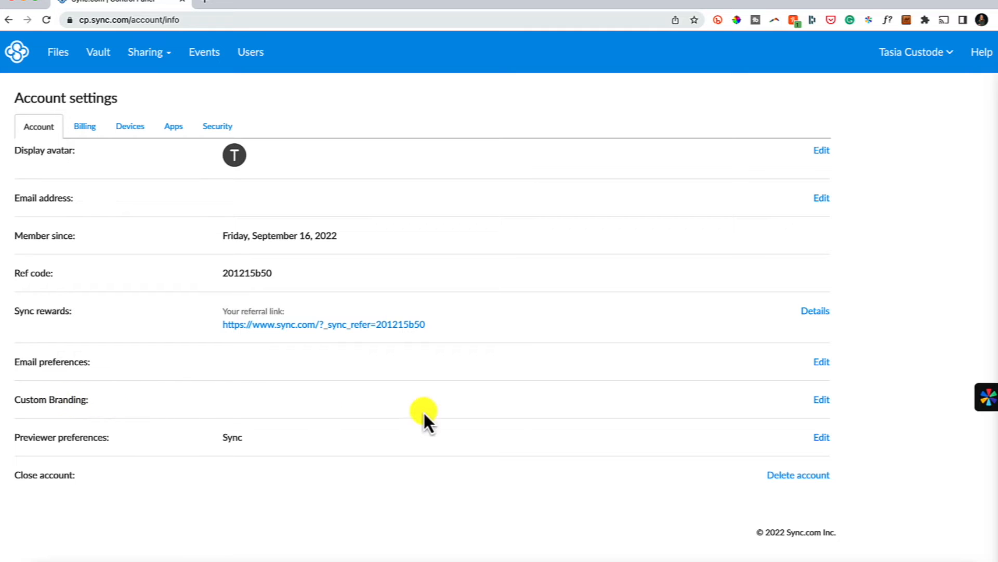
{"action": "left_click", "coordinate": [821, 400]}
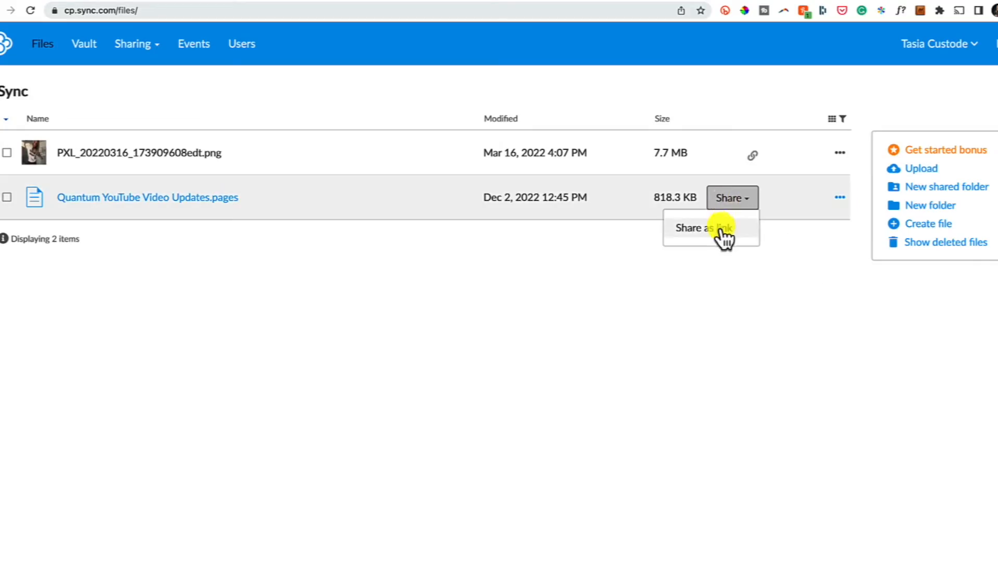
Share Quantum YouTube Video Updates.pages as a link and view its settings (no password, no expiry)
{"action": "left_click", "coordinate": [701, 228]}
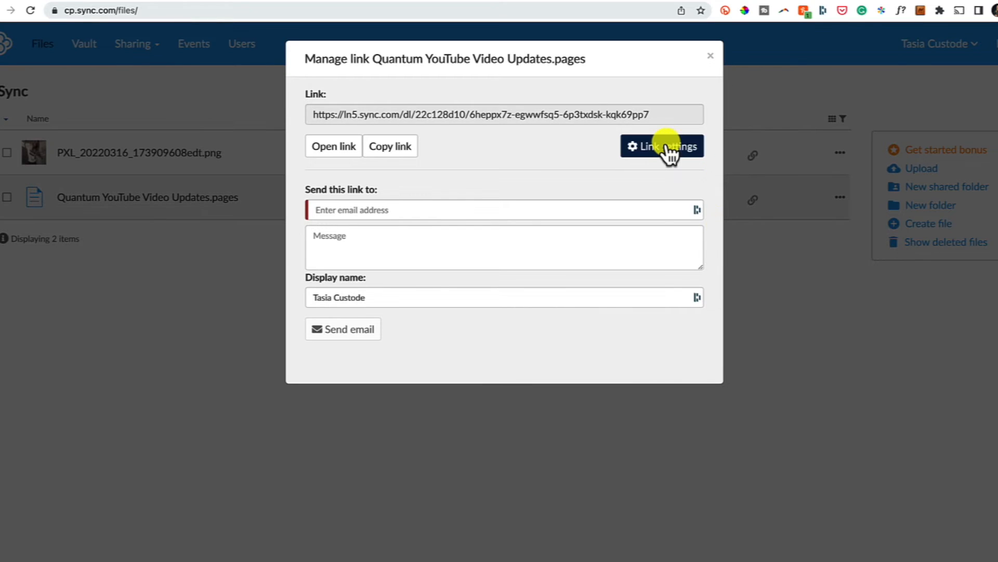
{"action": "left_click", "coordinate": [661, 145]}
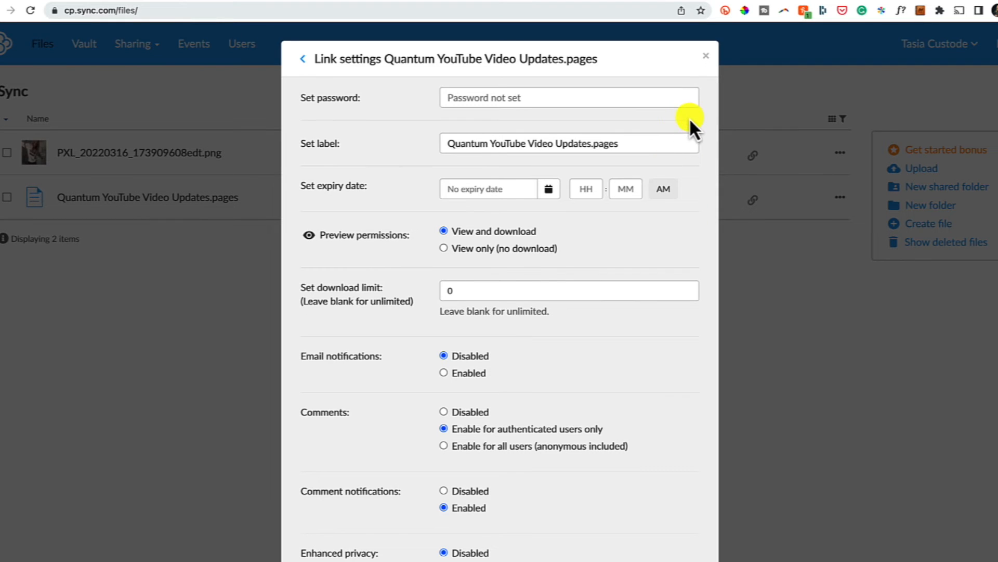